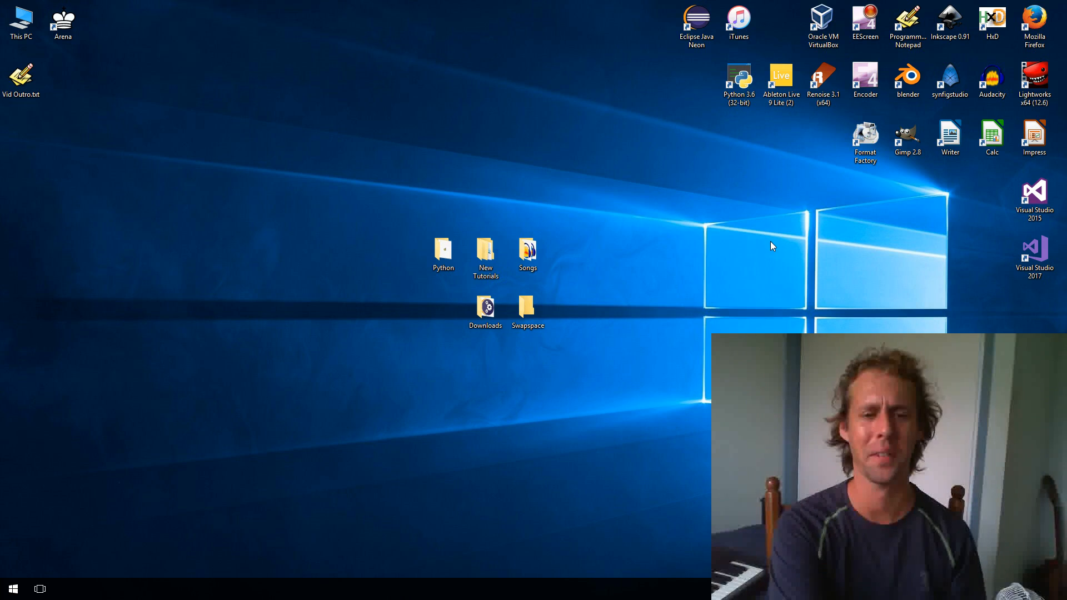
- Open the Downloads folder from the desktop and launch Firefox
click(485, 308)
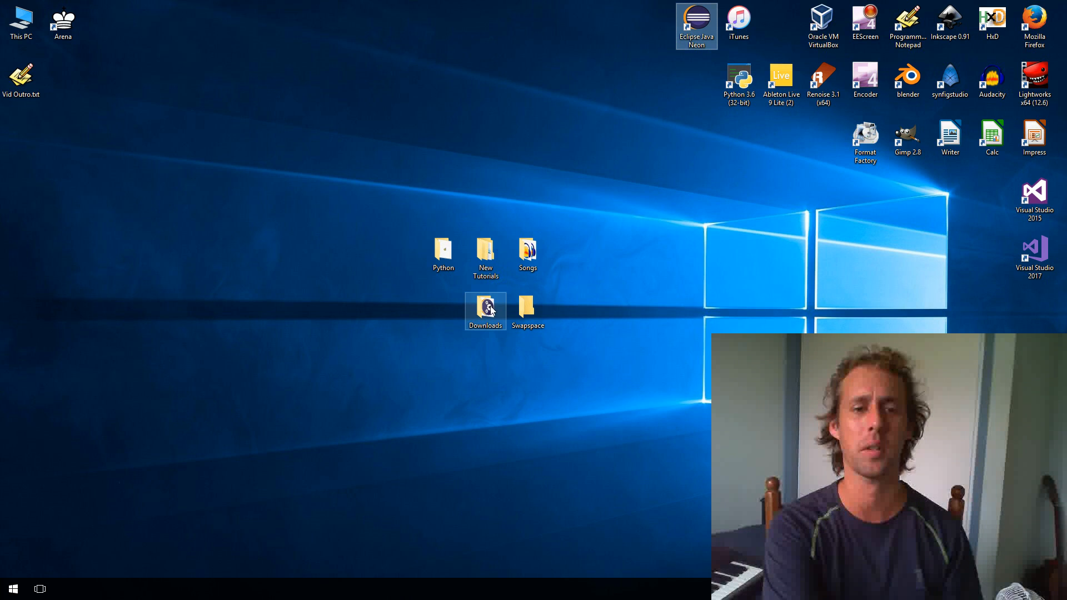
double_click(486, 308)
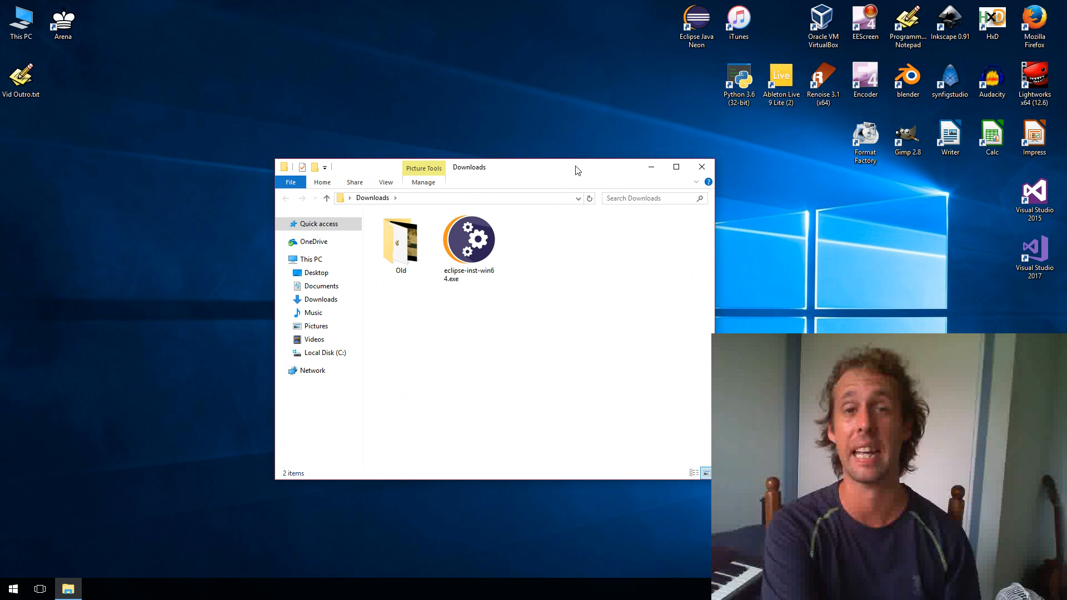
mouse_move(571, 155)
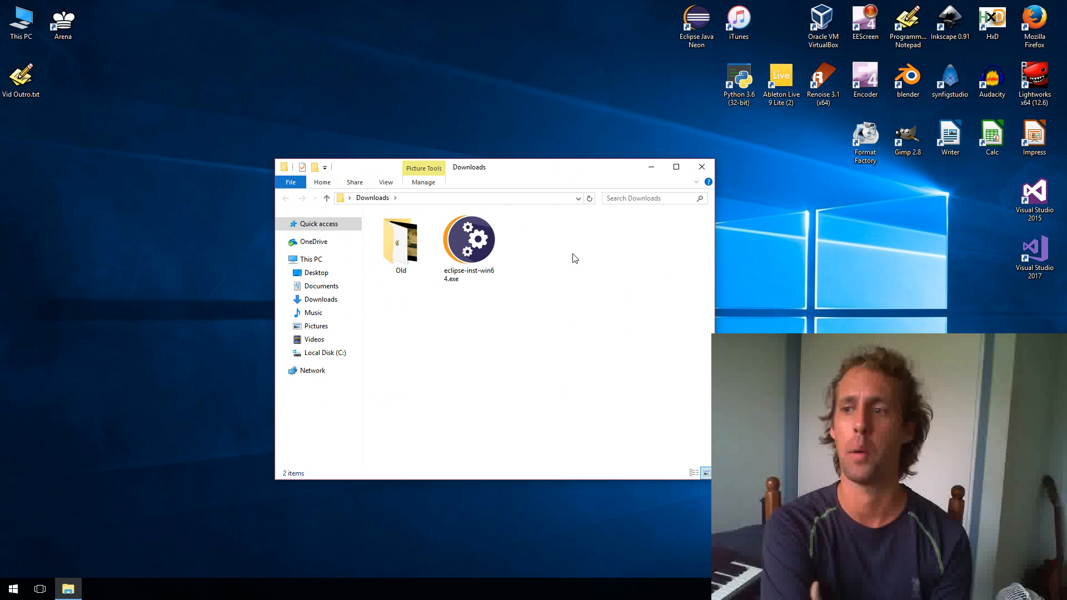
click(469, 238)
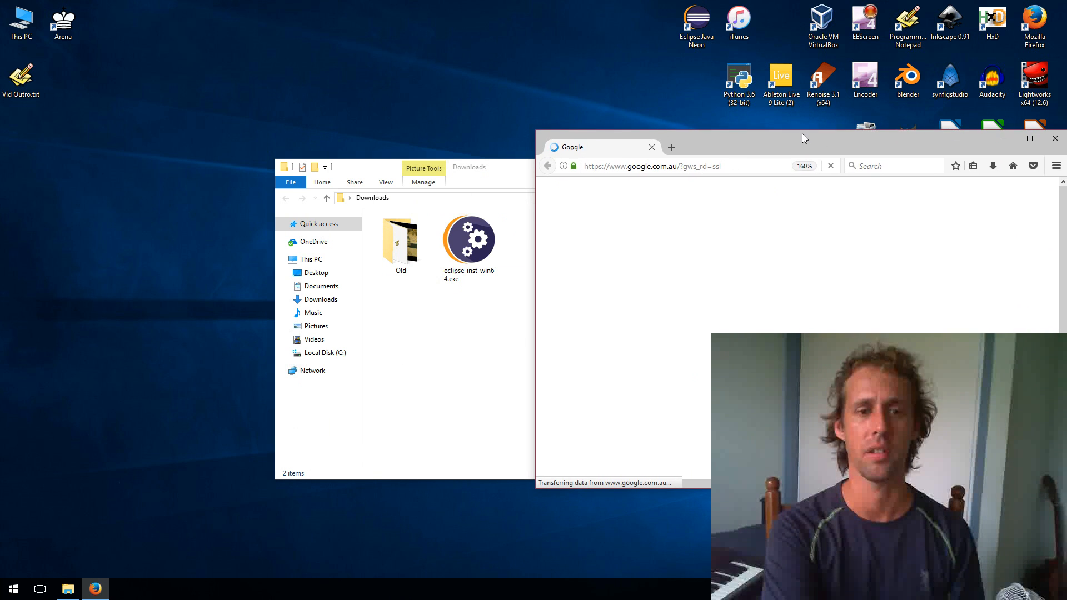
- Search Google for 'eclipse java' and reach the Eclipse Downloads page
click(1028, 138)
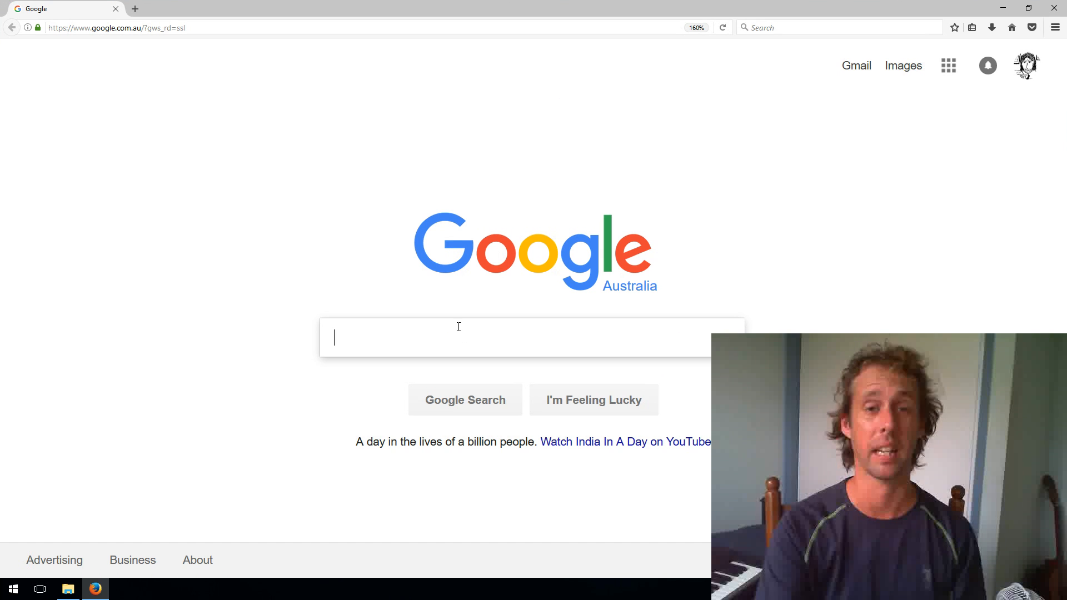
text(eclipse)
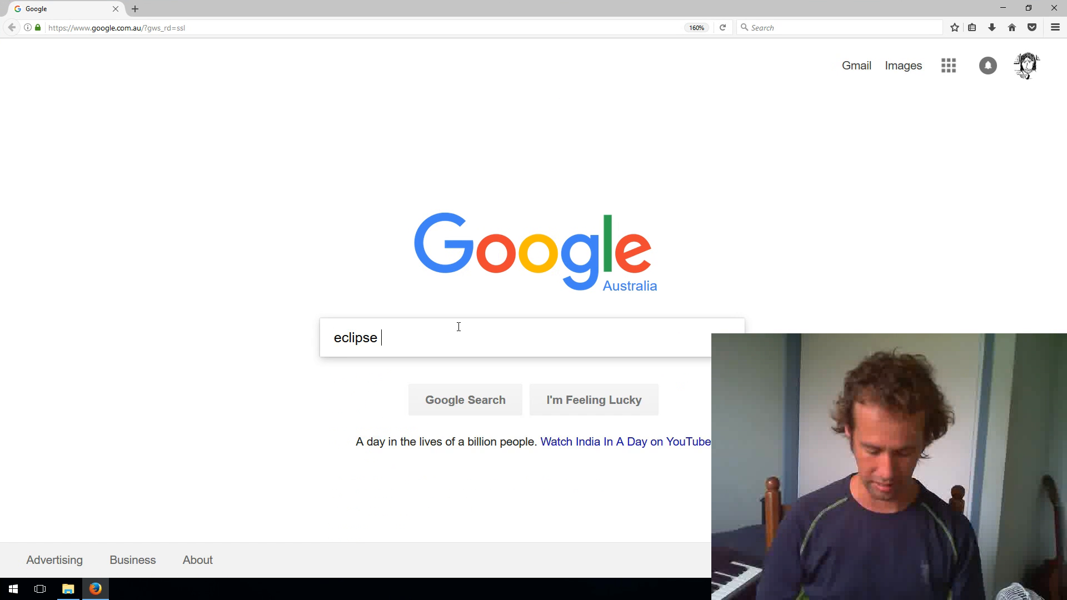
text(java)
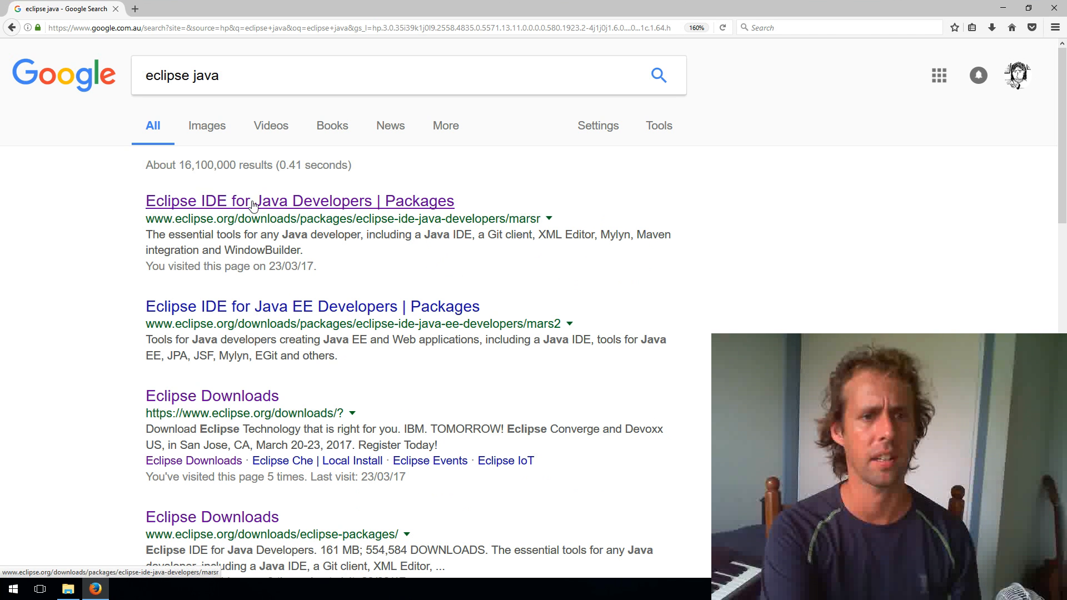
click(299, 201)
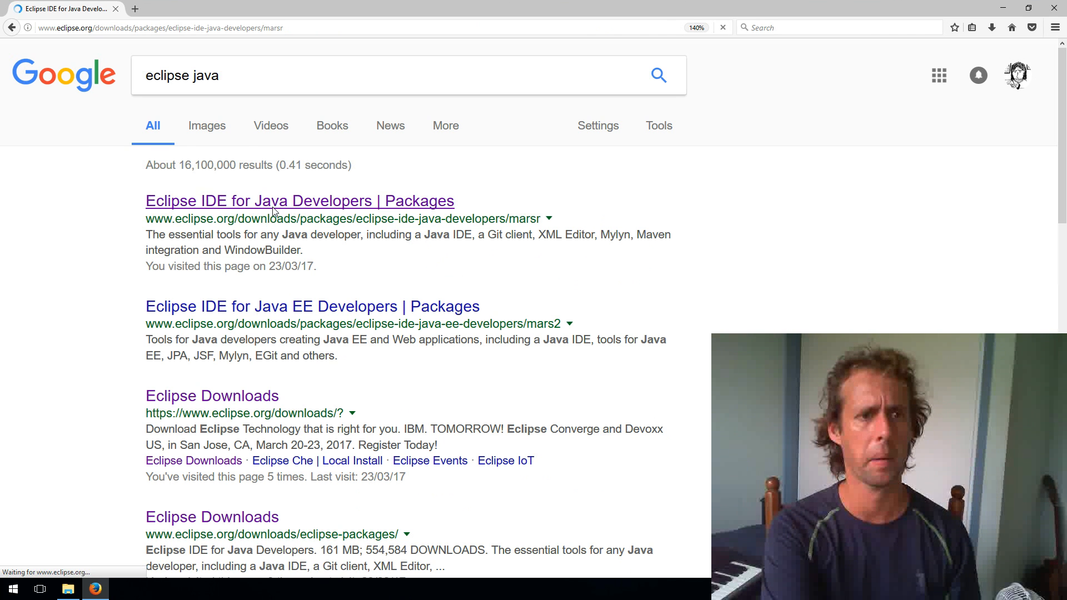
click(299, 201)
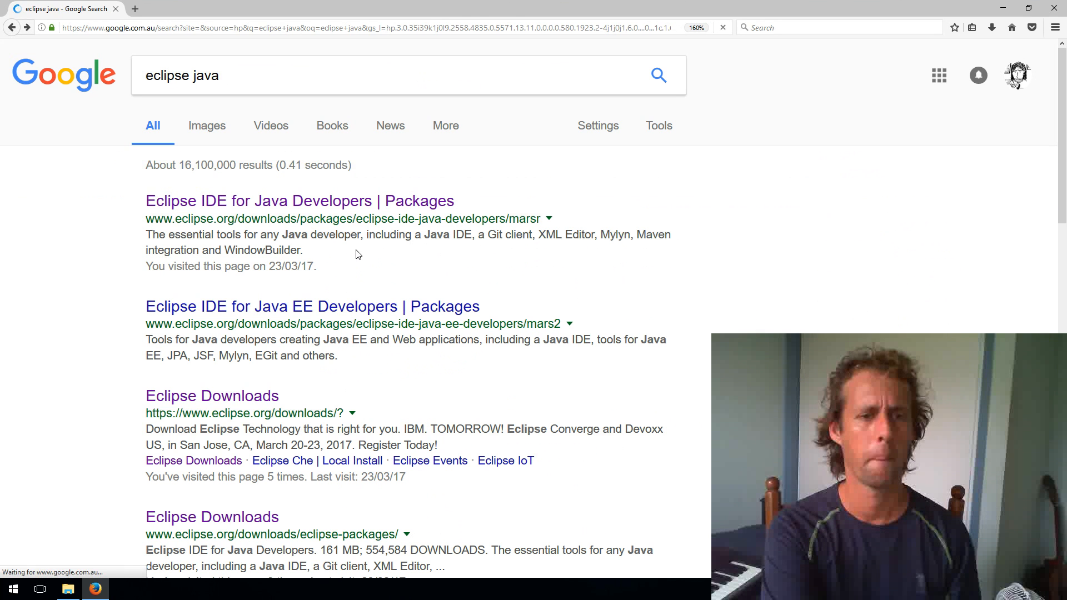
click(211, 396)
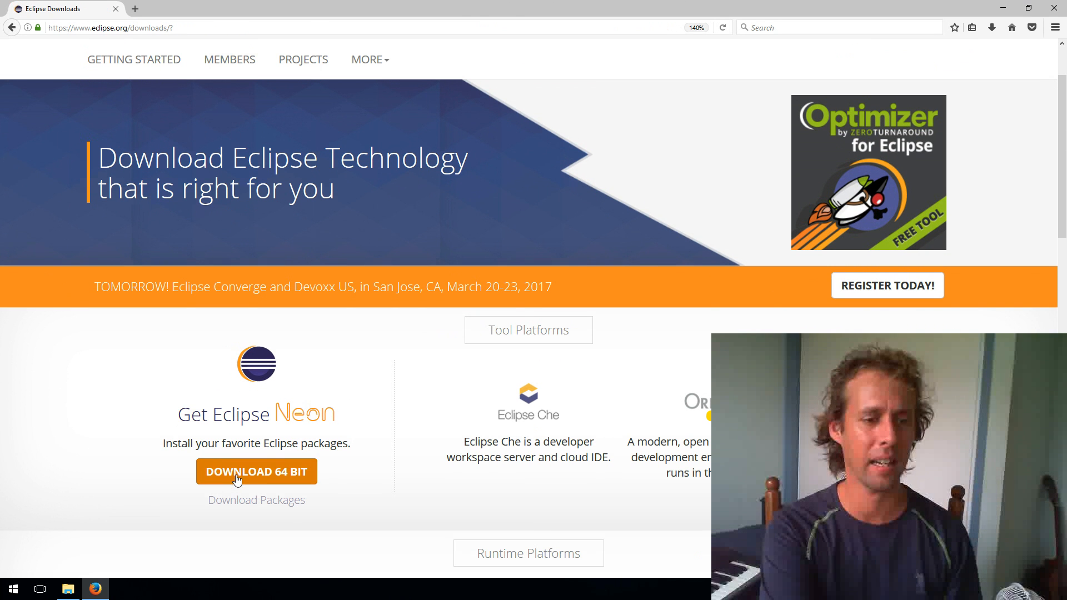
- Download the 64-bit Eclipse installer from the mirror page
click(256, 471)
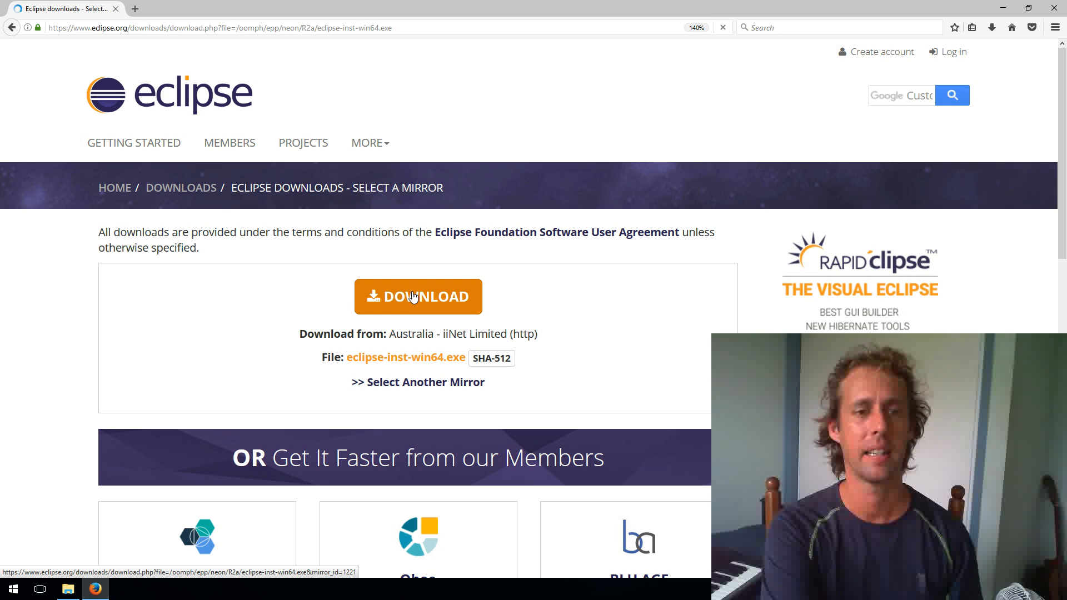
click(418, 296)
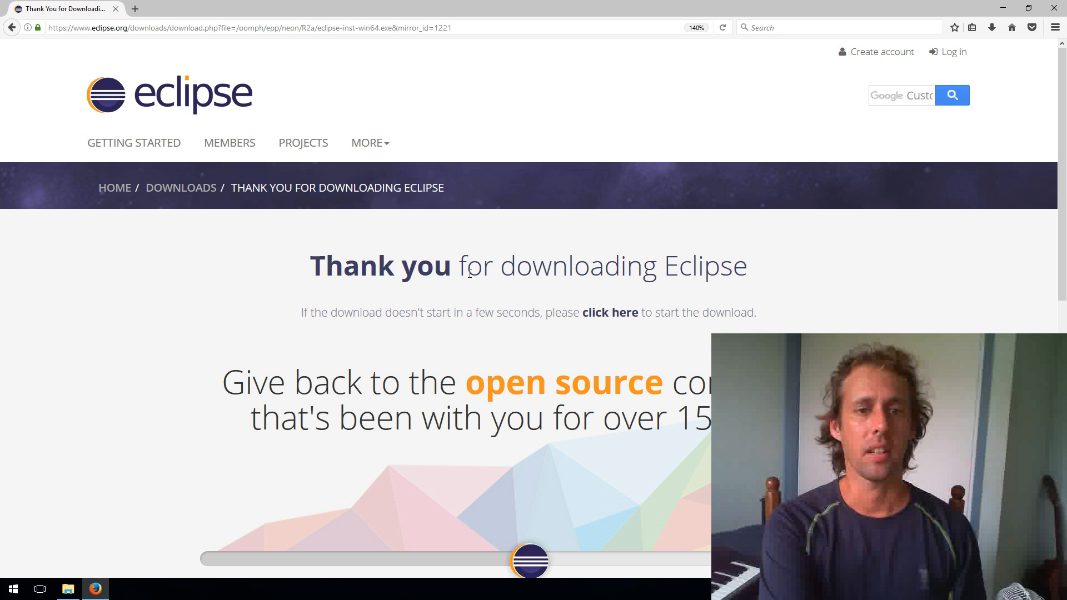
click(610, 312)
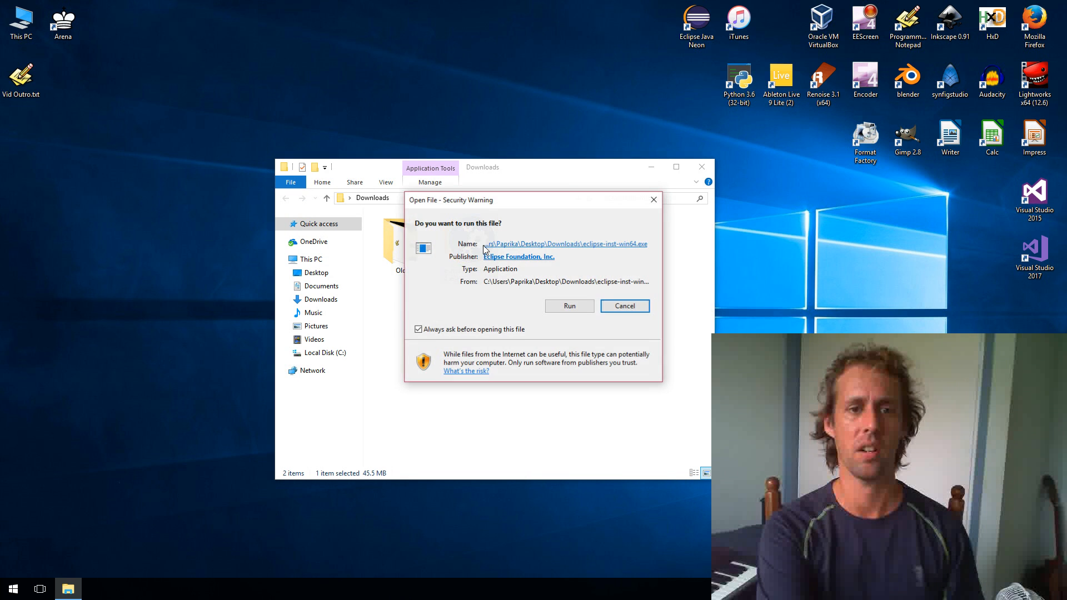
- Dismiss the security warning and run eclipse-inst-win64.exe from Downloads
click(622, 306)
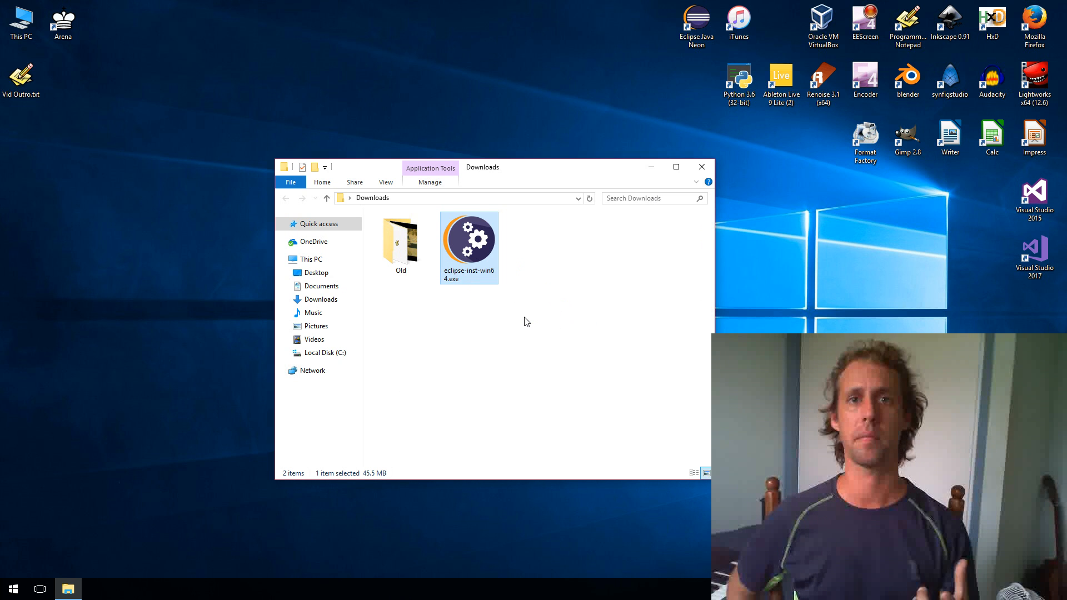
double_click(467, 237)
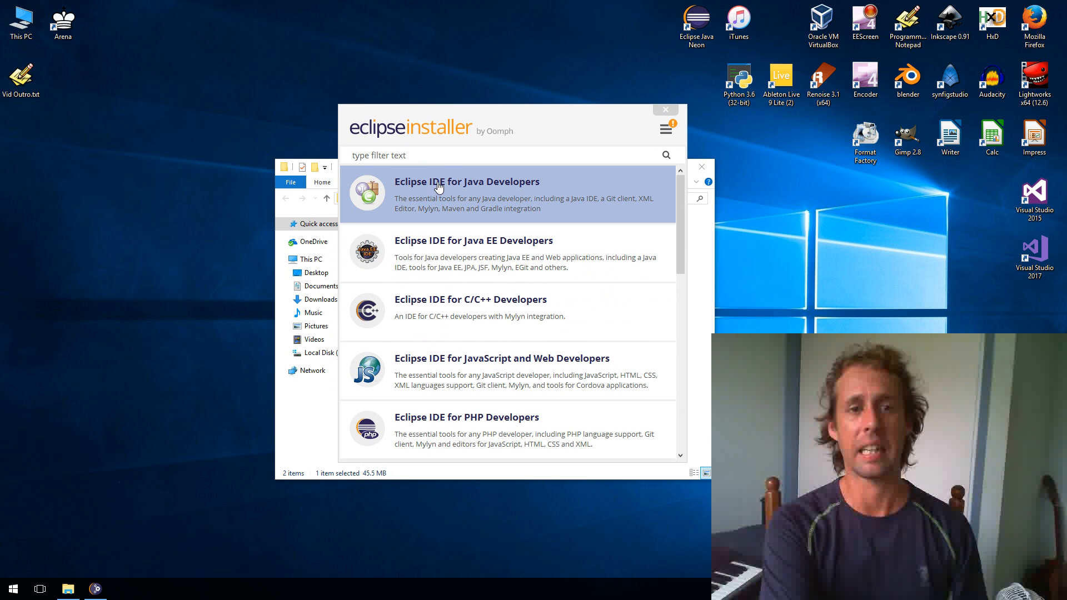
mouse_move(498, 189)
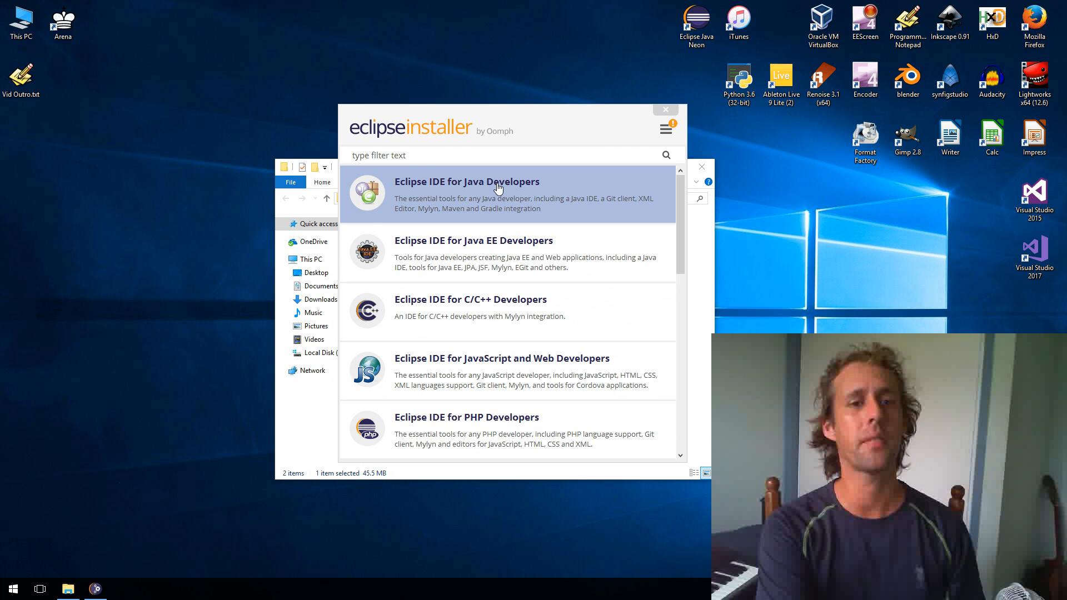
- Install Eclipse IDE for Java Developers into the default folder
click(466, 193)
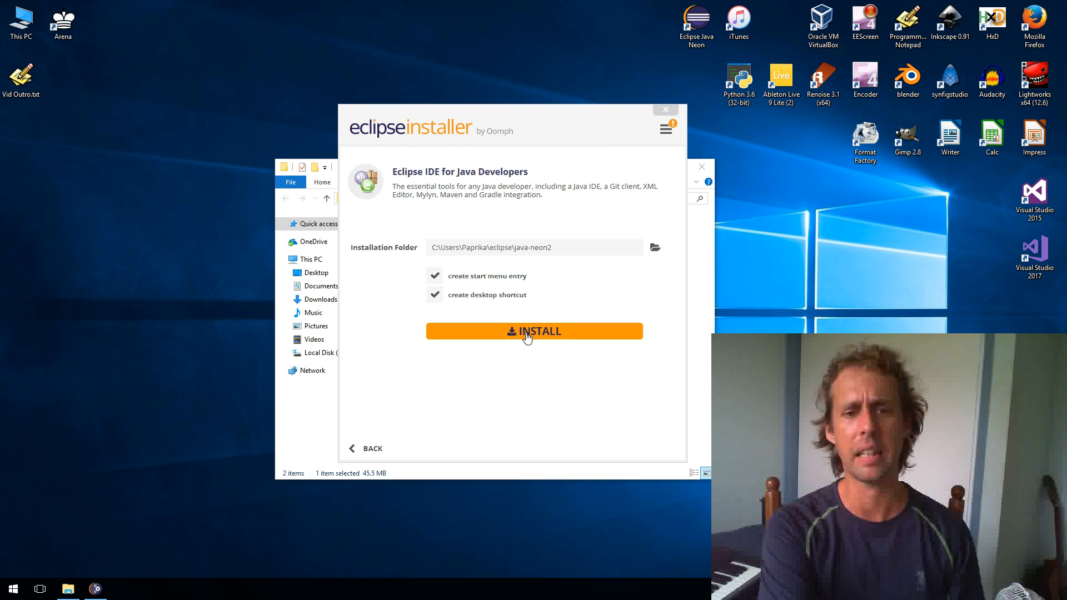
mouse_move(600, 159)
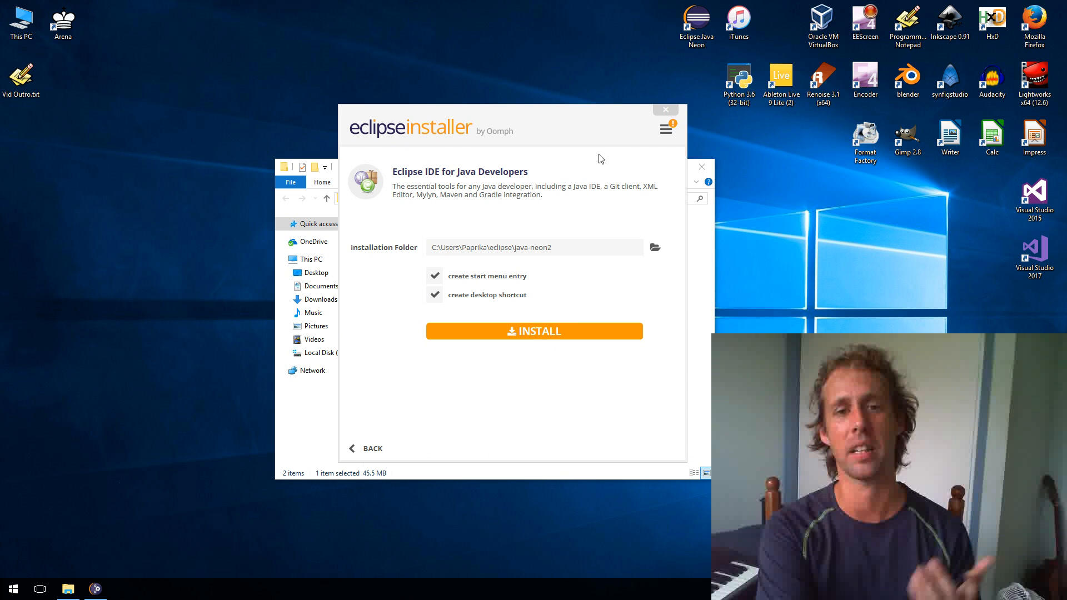
click(664, 110)
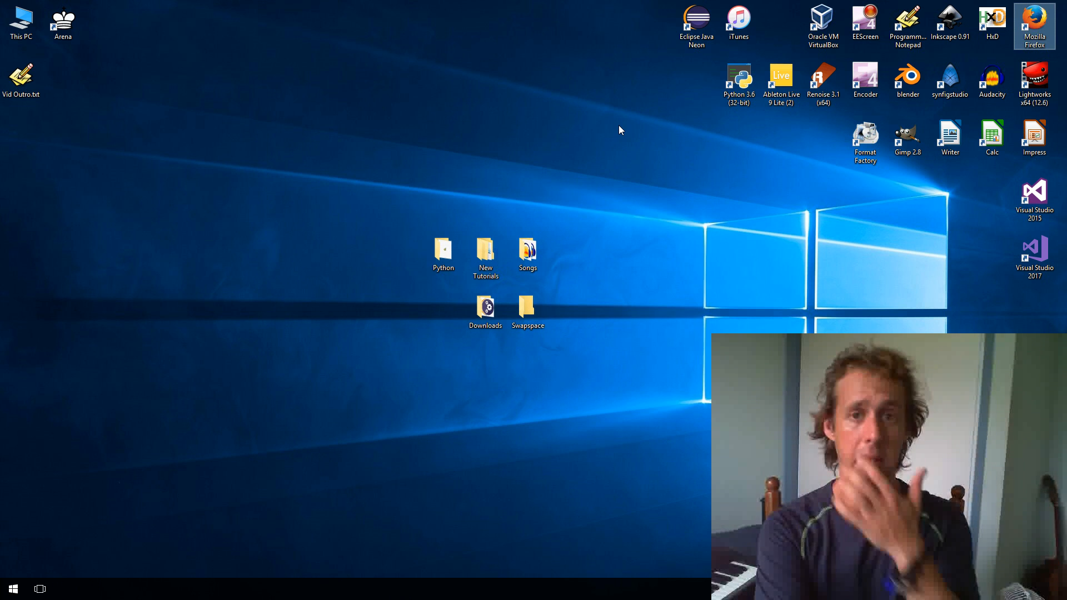
mouse_move(696, 20)
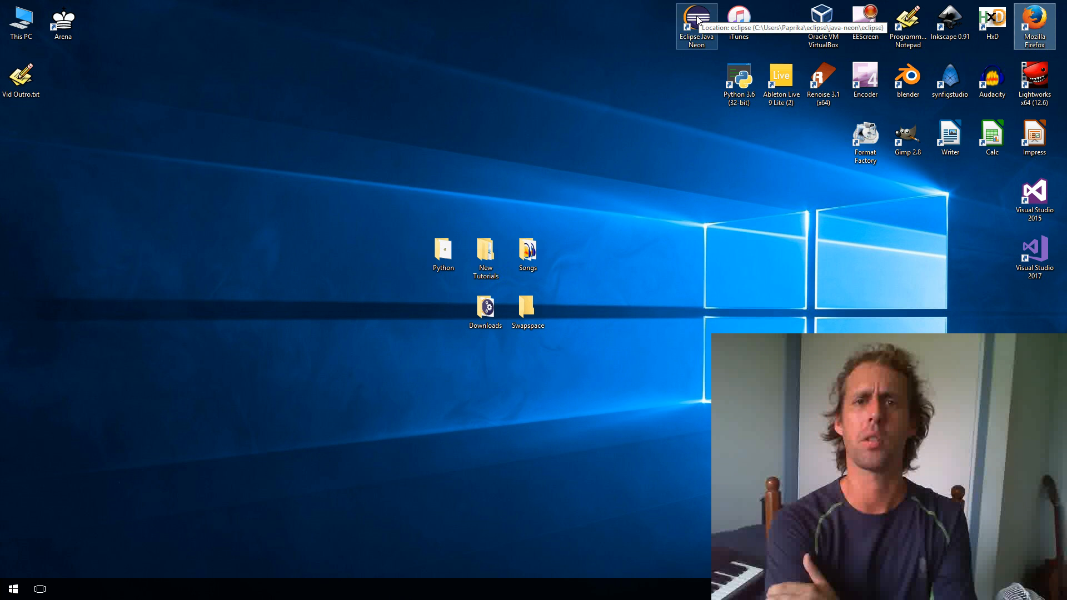
- Launch Eclipse Java Neon from the desktop shortcut with the default workspace
double_click(695, 26)
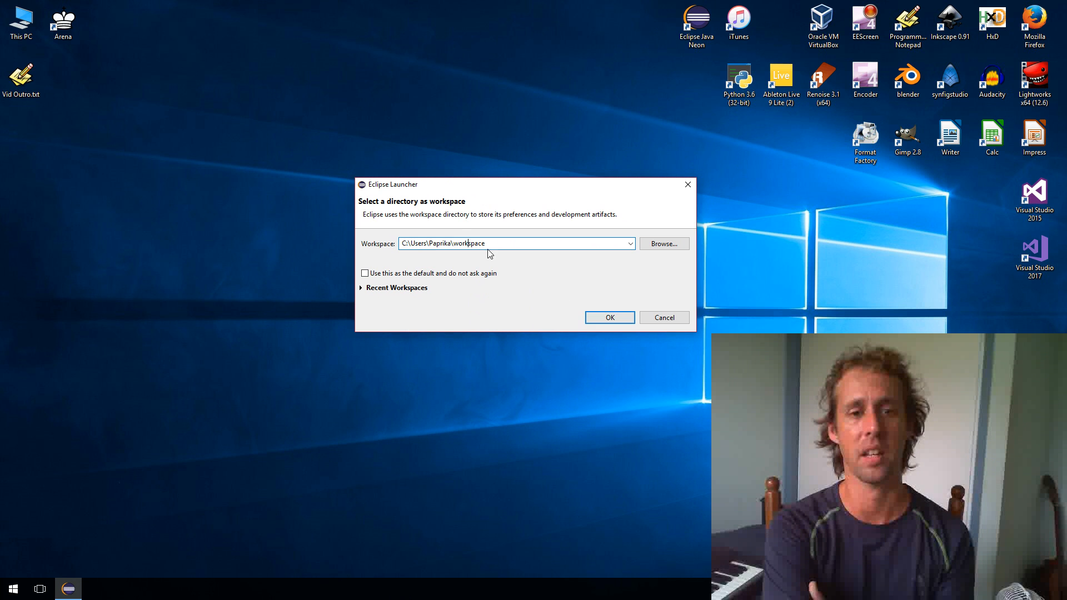
click(607, 317)
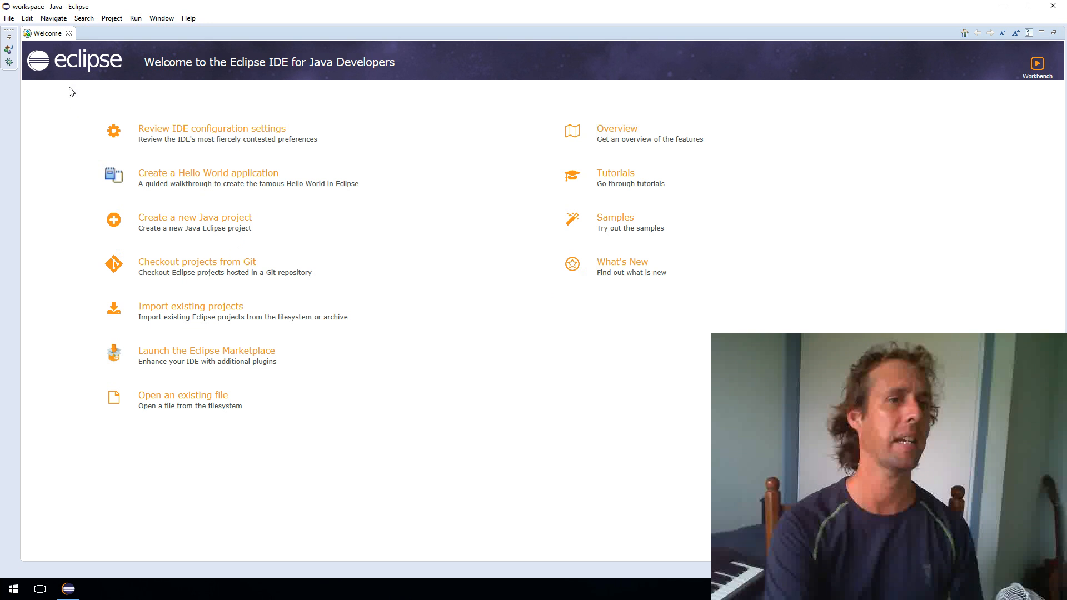
click(68, 33)
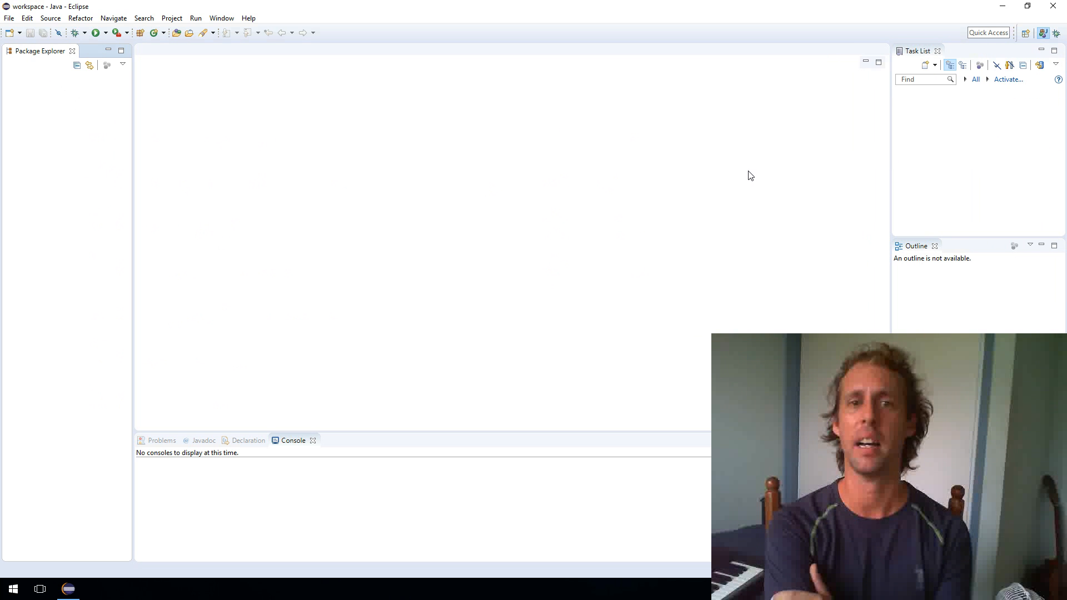
mouse_move(73, 157)
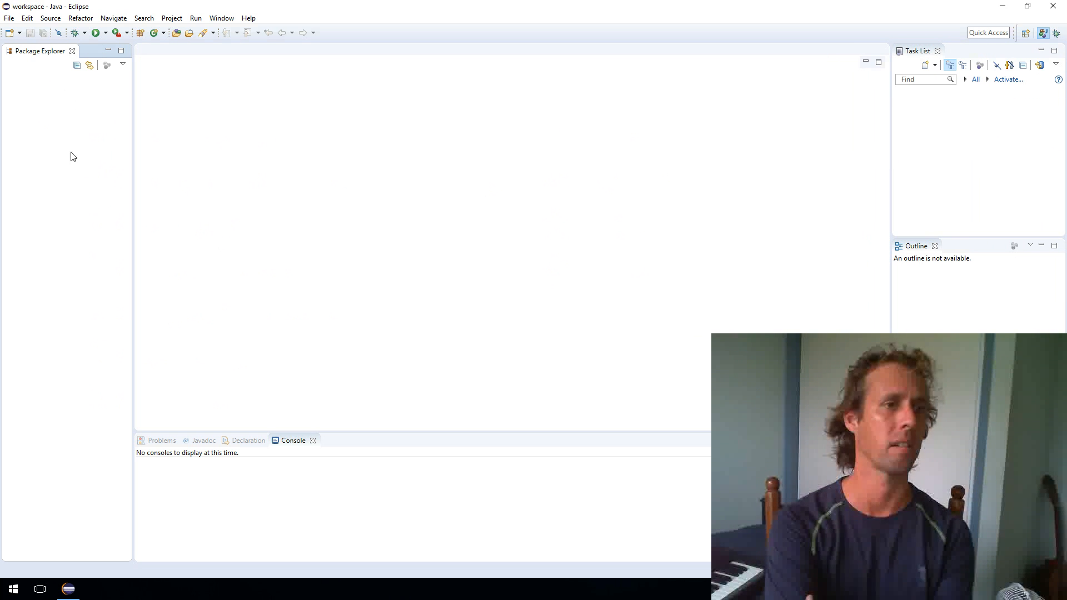
mouse_move(61, 123)
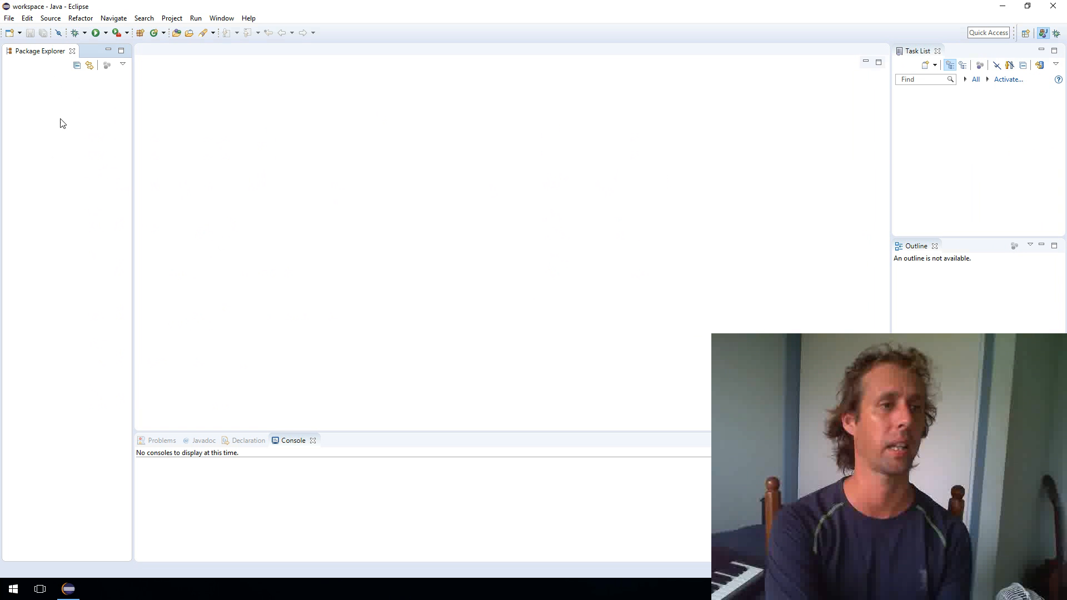
mouse_move(38, 59)
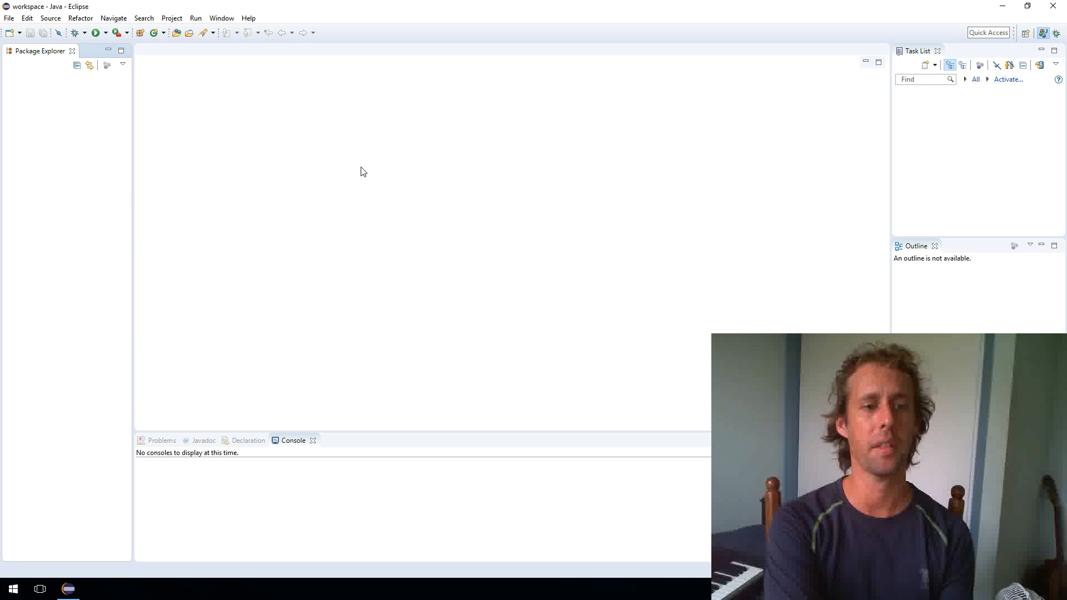
mouse_move(602, 310)
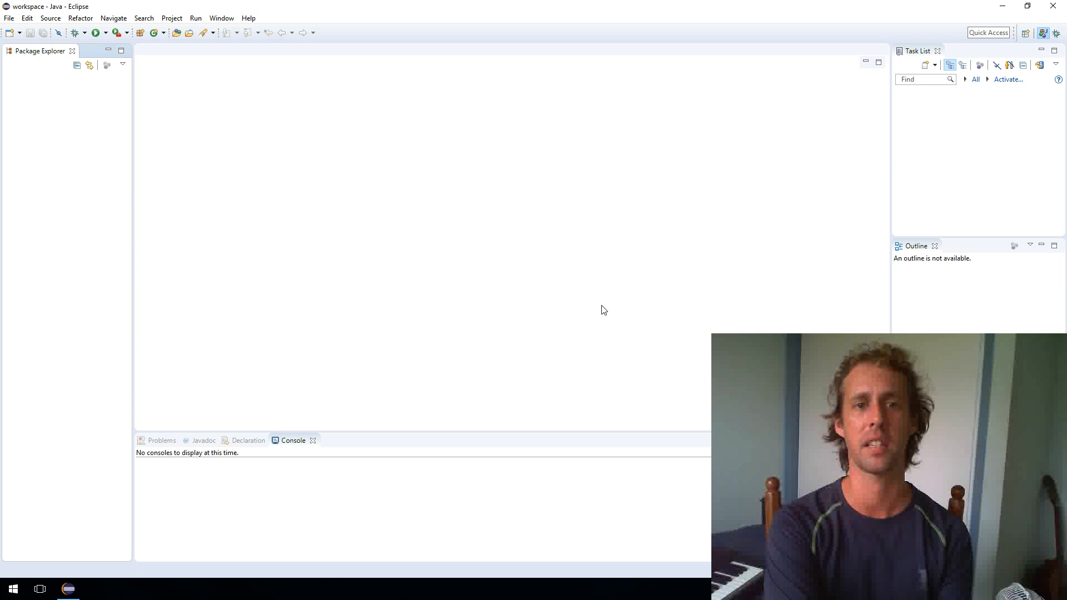
mouse_move(36, 148)
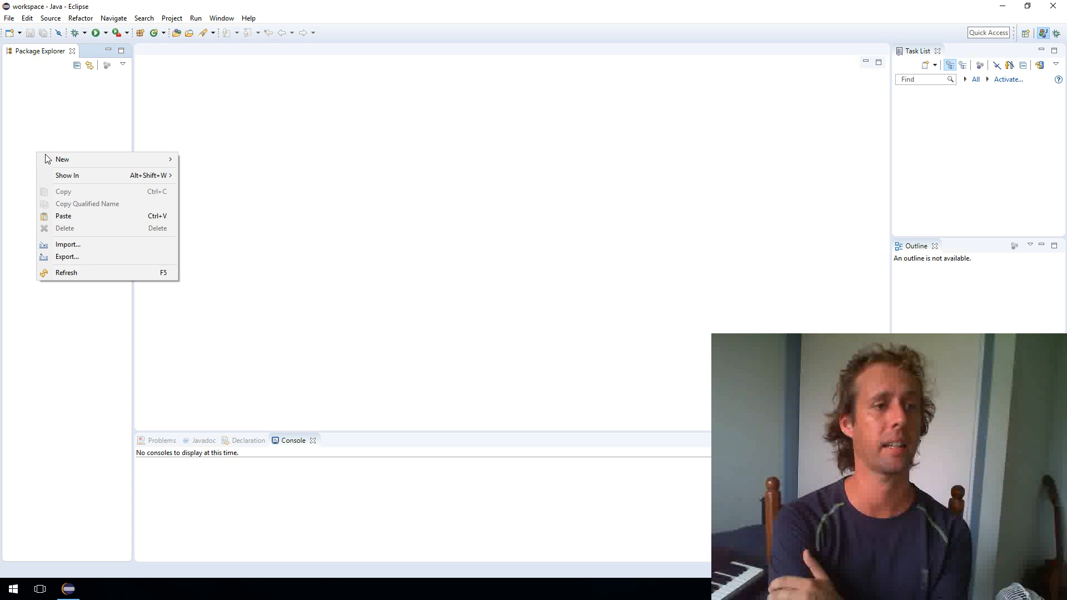
mouse_move(62, 159)
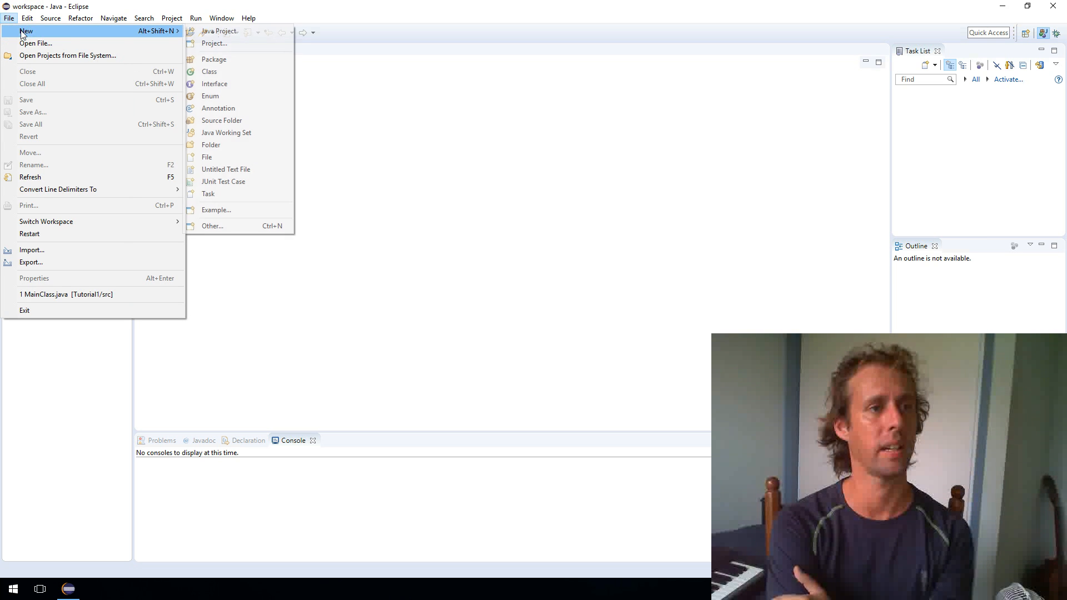
mouse_move(218, 31)
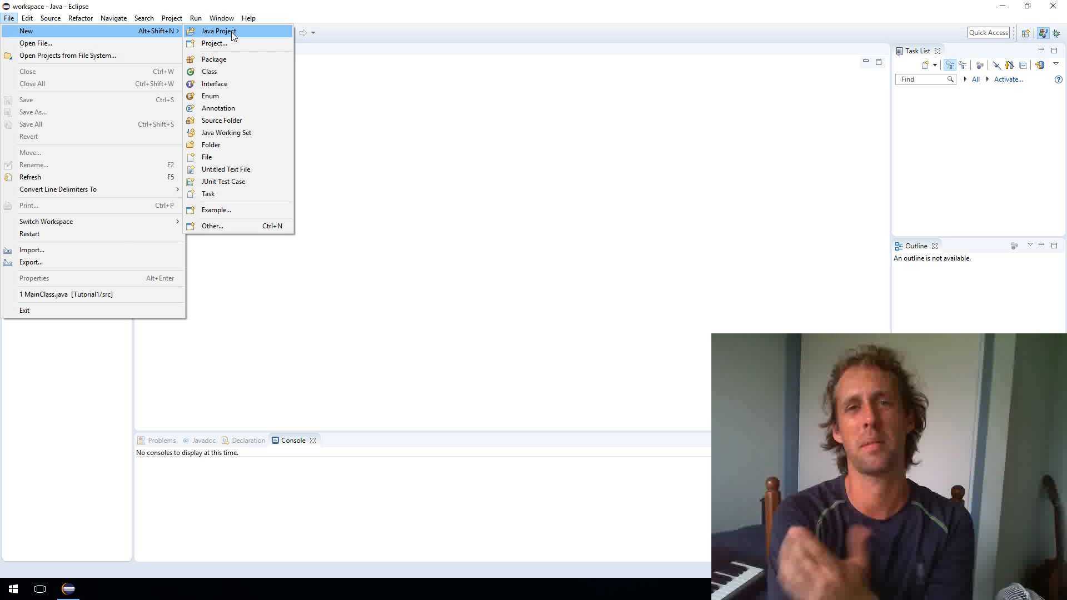
- Create a new Java project named Tutorial1 with default settings
click(218, 32)
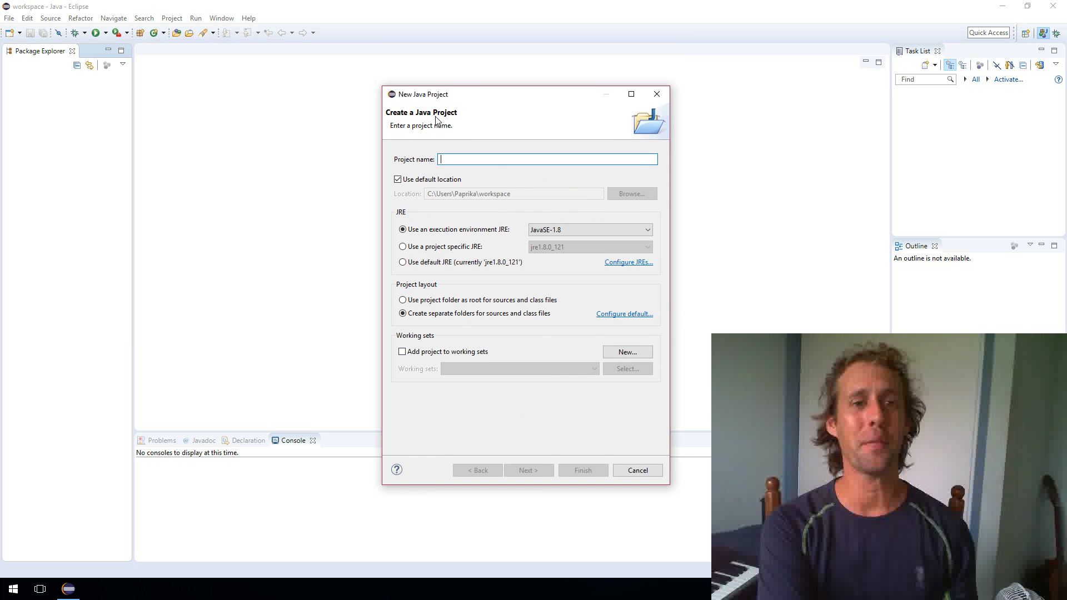
text(T)
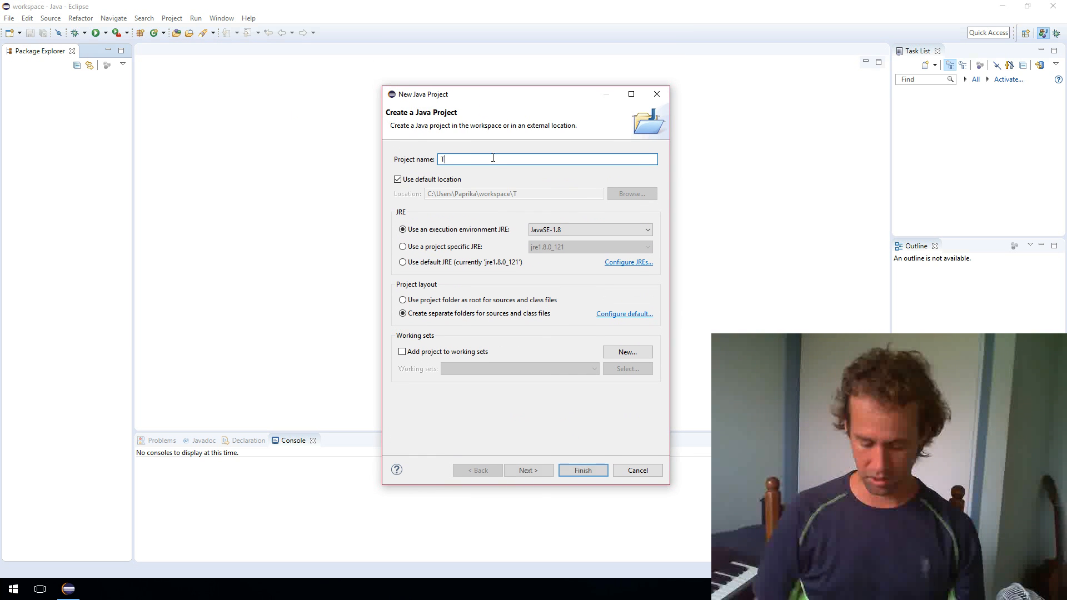
text(utorial1)
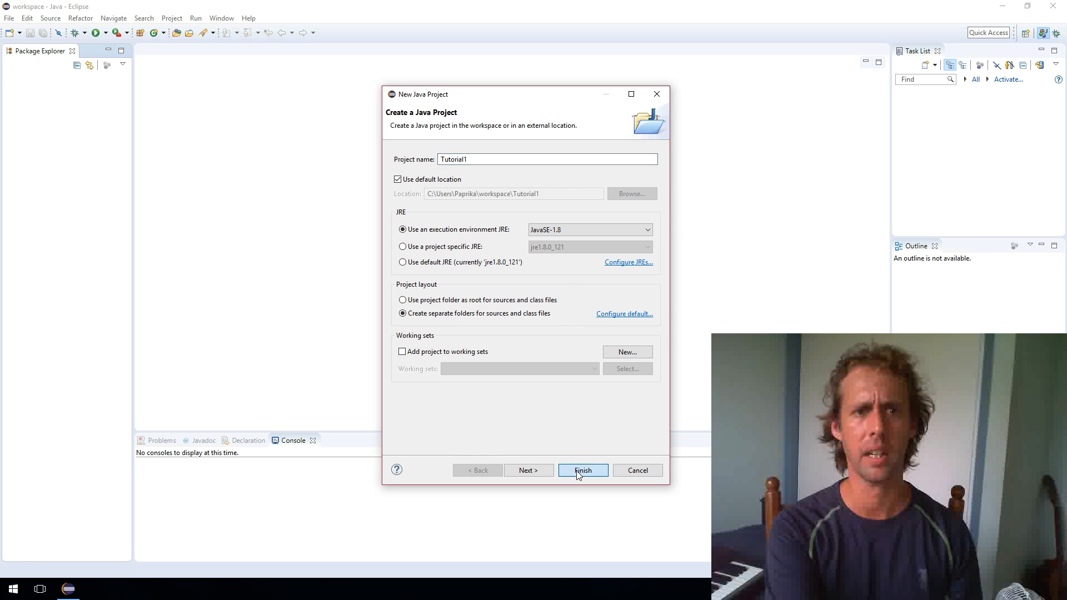
click(581, 470)
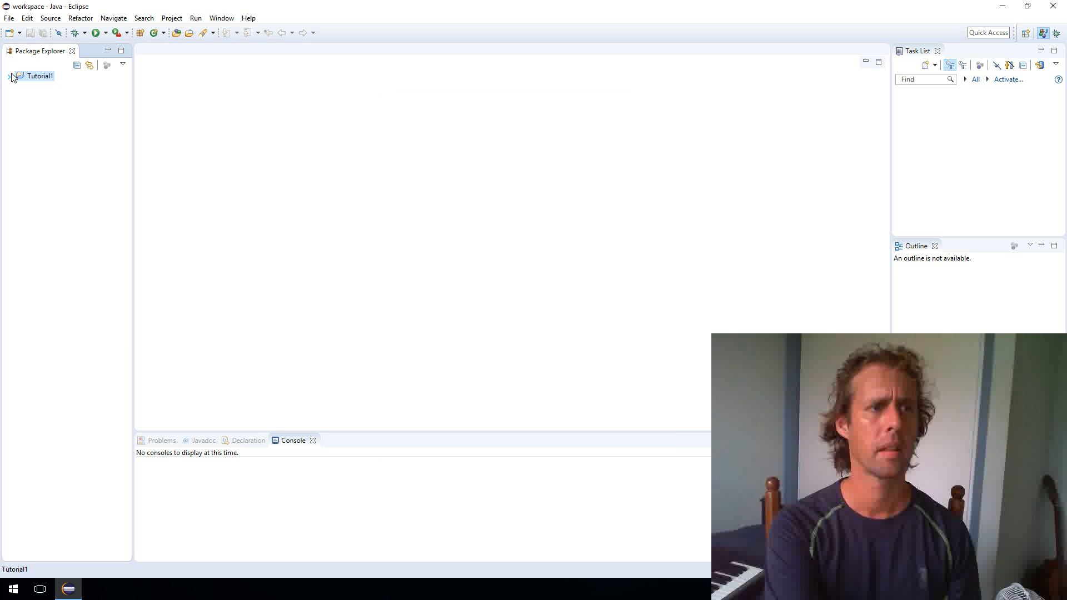
- Expand Tutorial1 in Package Explorer and select its src folder
click(7, 76)
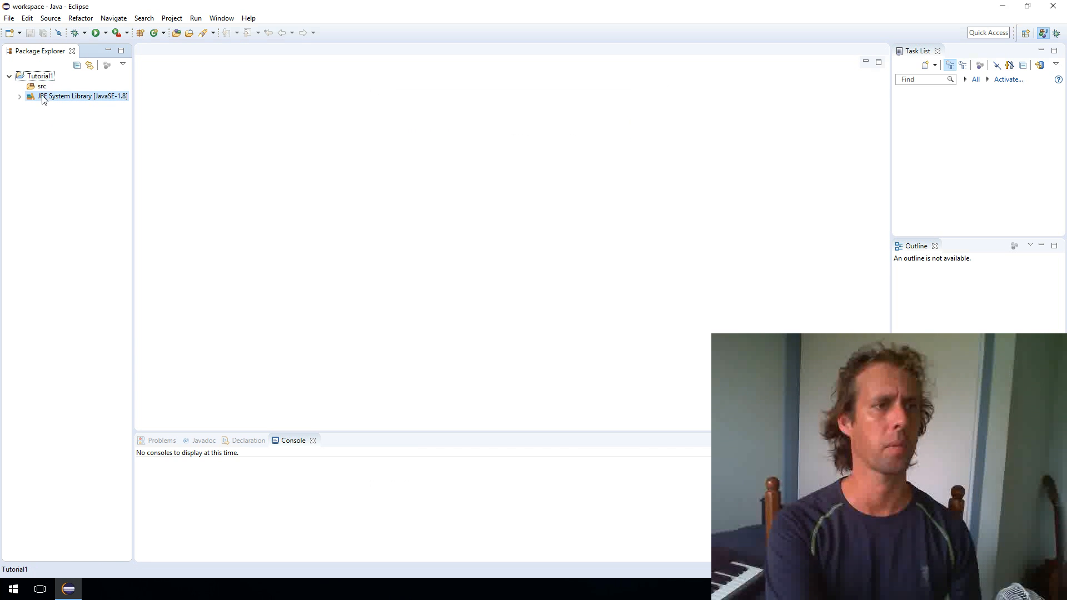
click(41, 85)
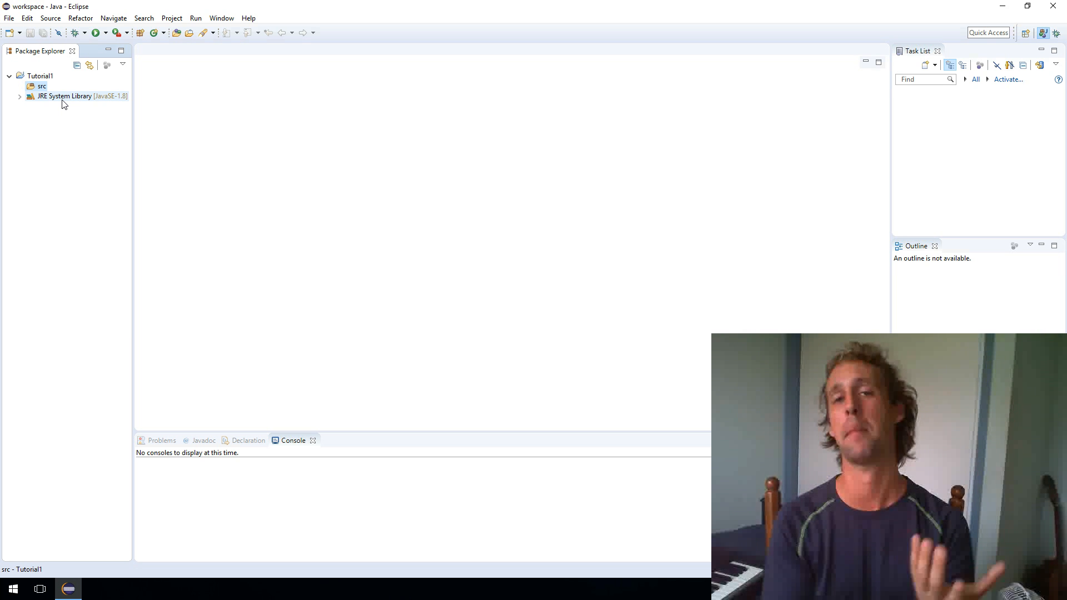
click(64, 96)
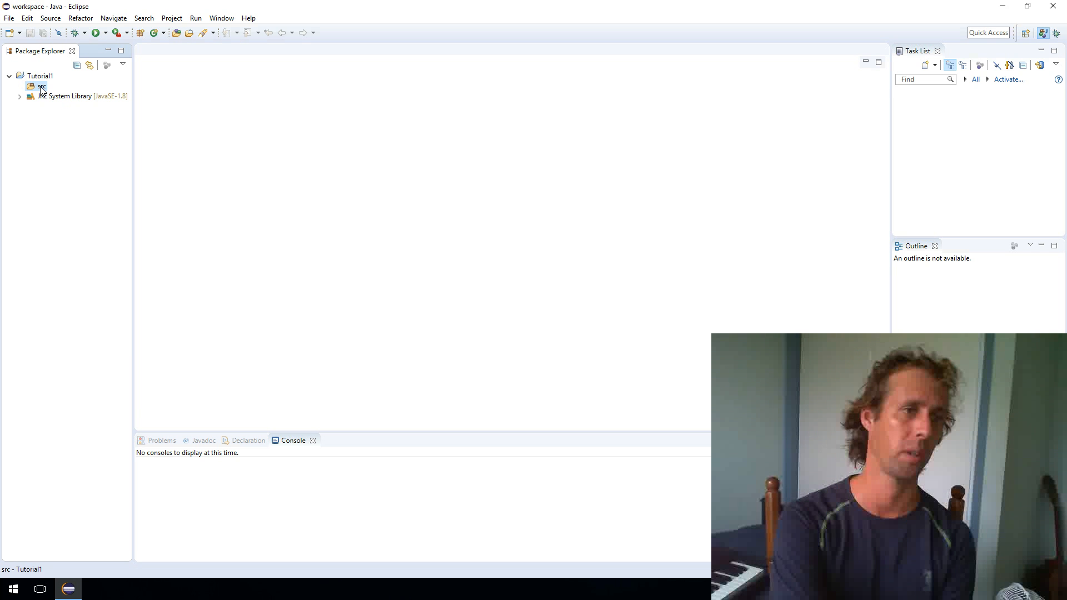
- Create a new class named MainClass in the src folder via its context menu
right_click(41, 86)
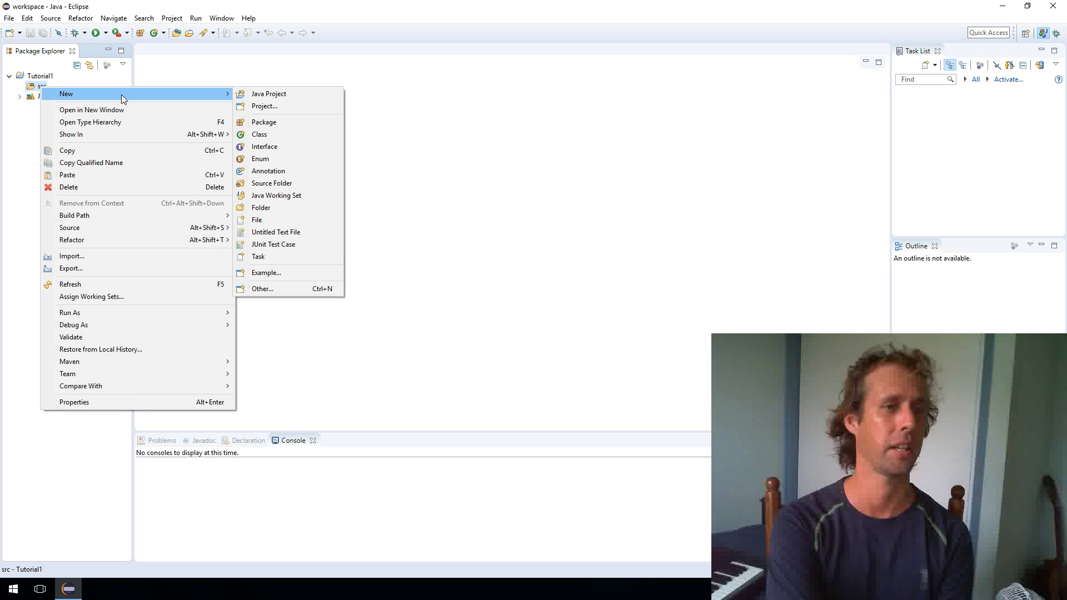
mouse_move(278, 135)
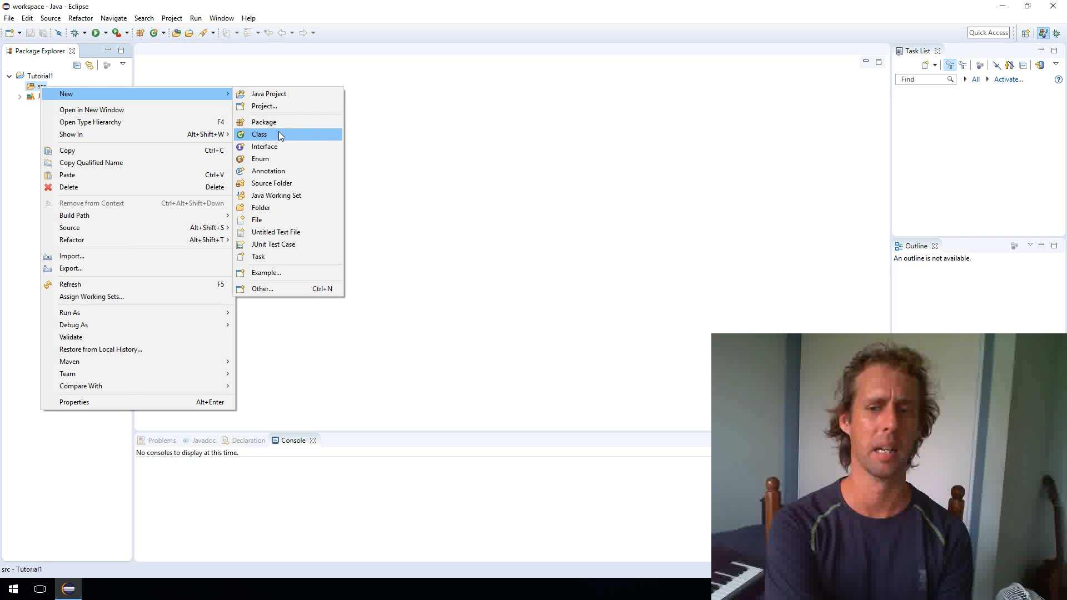
click(259, 135)
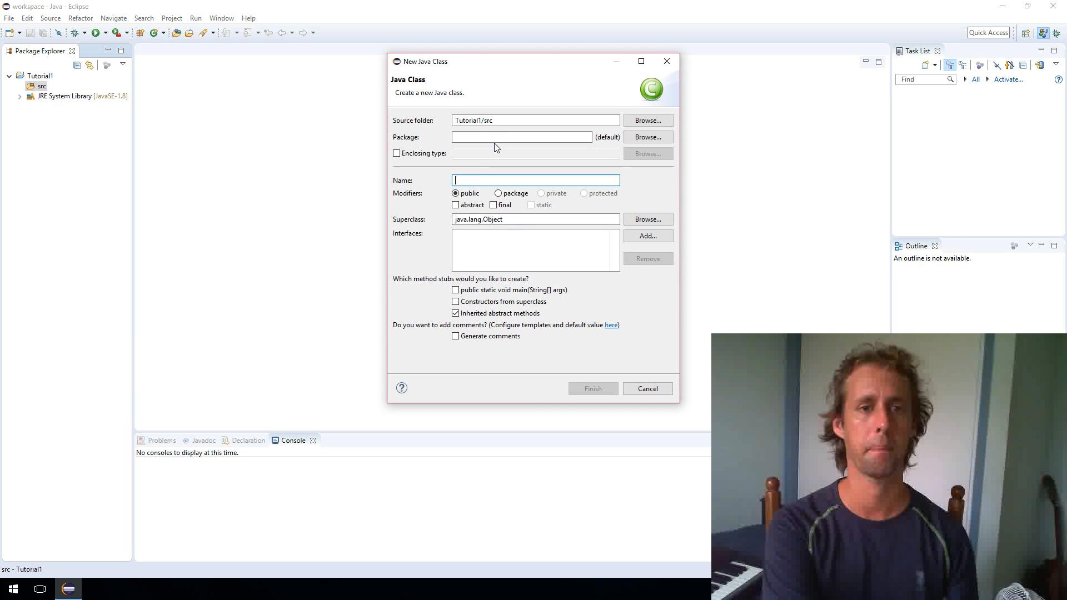
drag(532, 61, 484, 81)
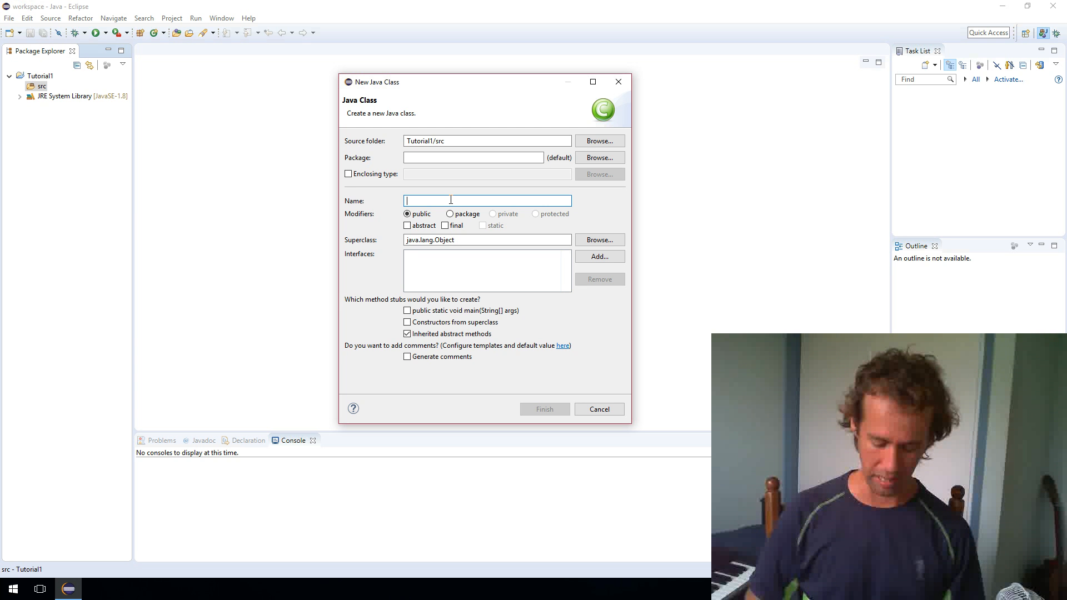
text(MainClass)
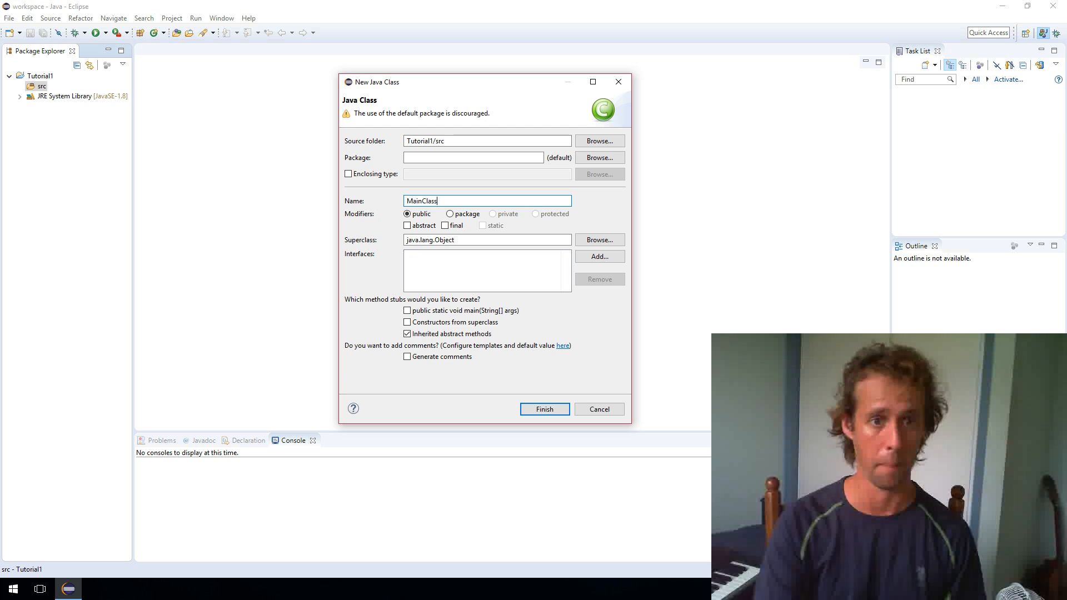
click(543, 409)
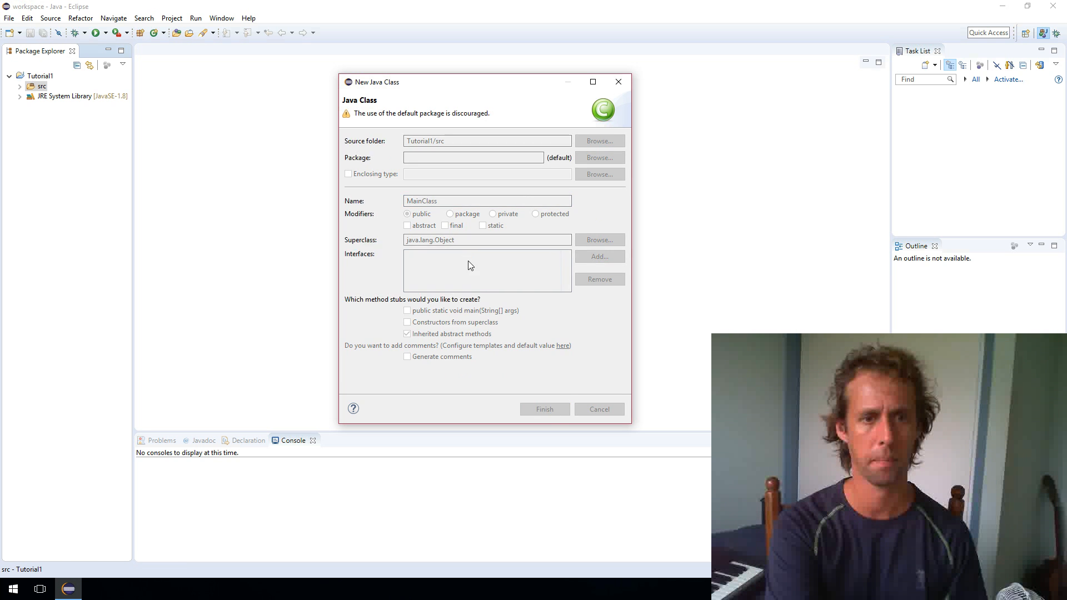
click(543, 409)
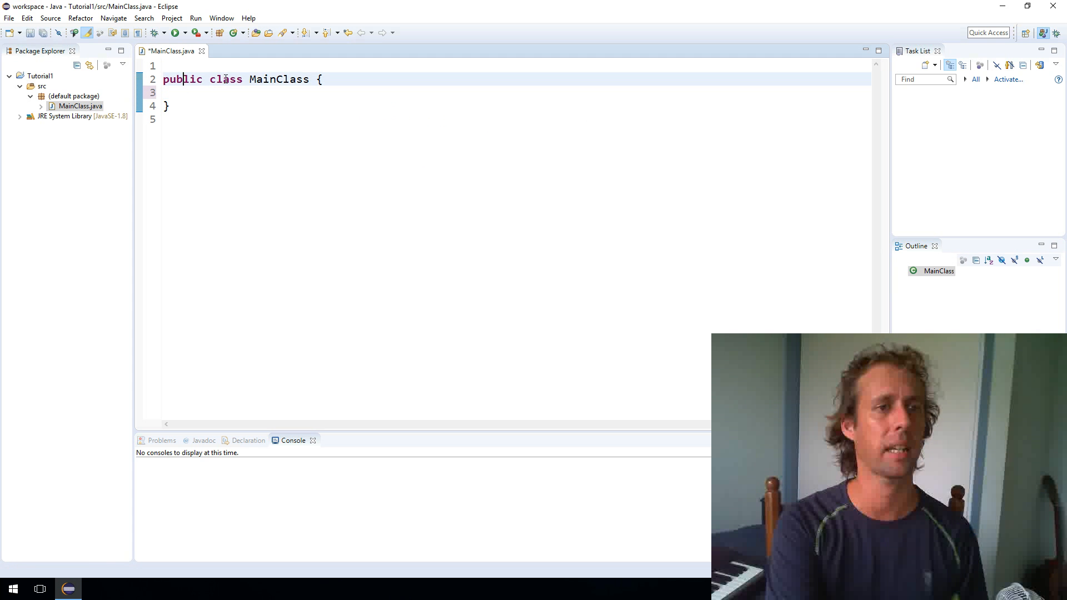
- Place the cursor on the empty line inside MainClass to start the method declaration
click(268, 92)
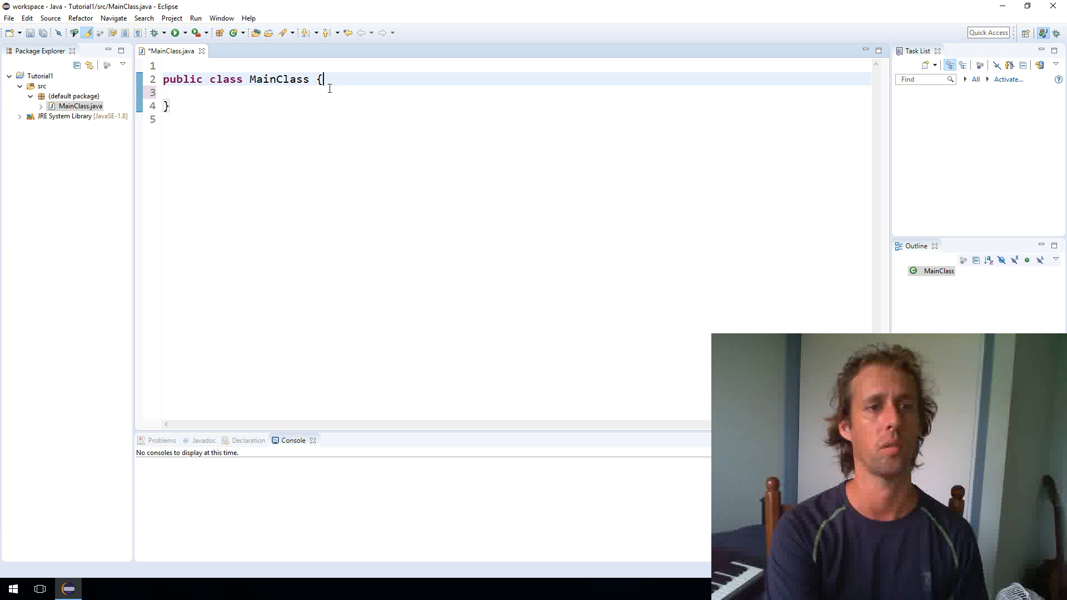
mouse_move(319, 79)
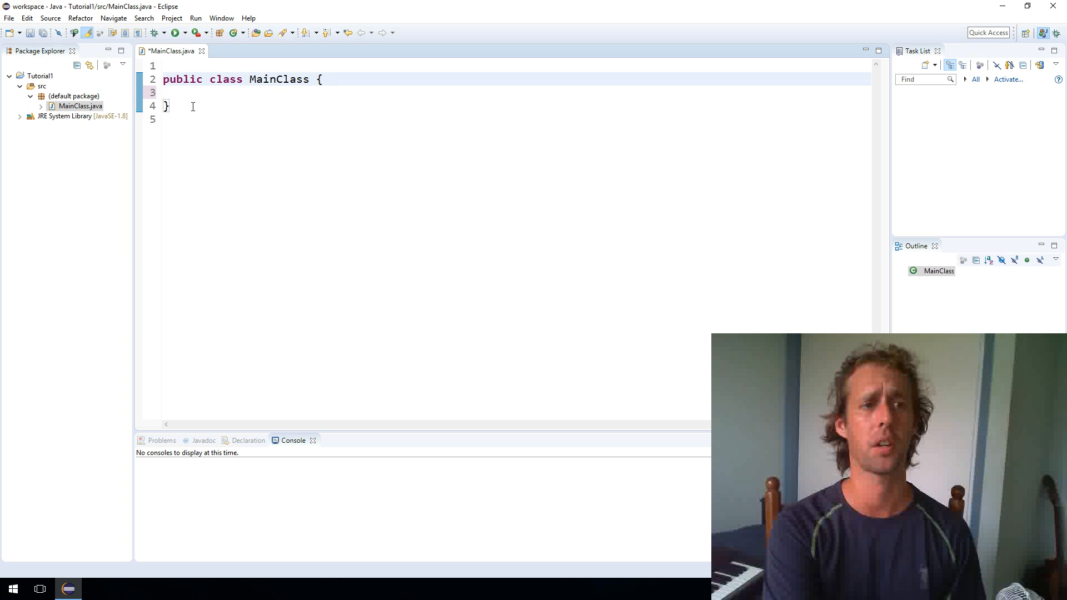
click(265, 92)
text(public stati)
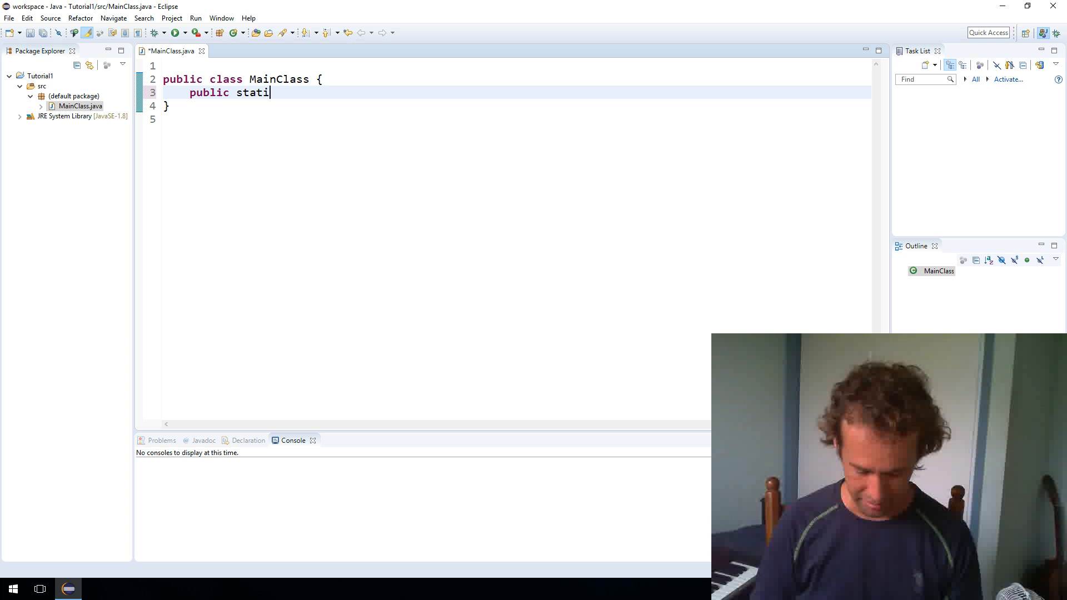
- Complete the public static void main(String[] args) method signature
text(c void main(S)
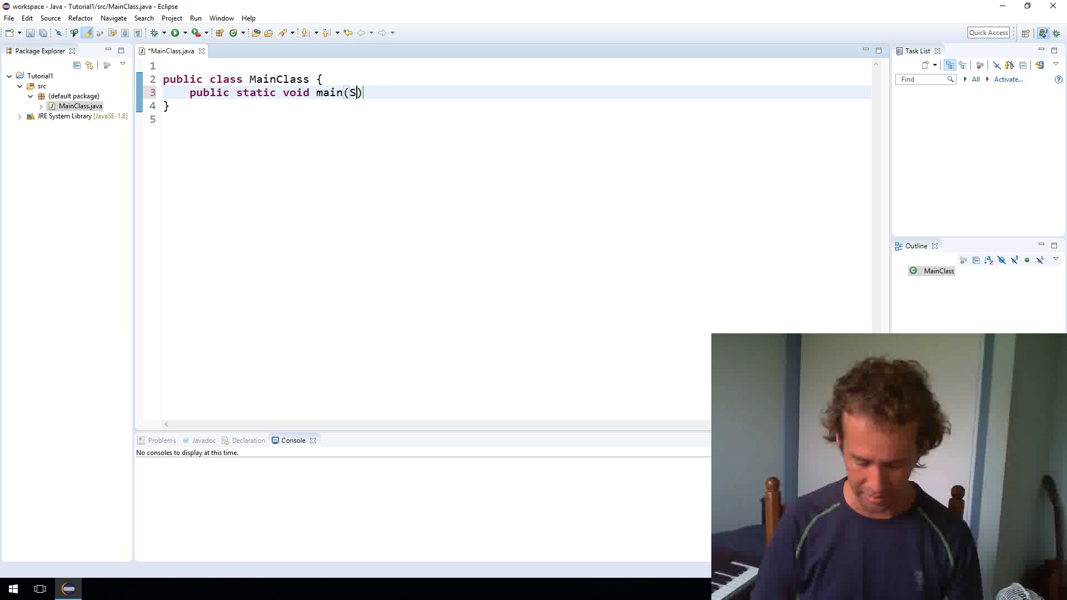
text(tring[] args)
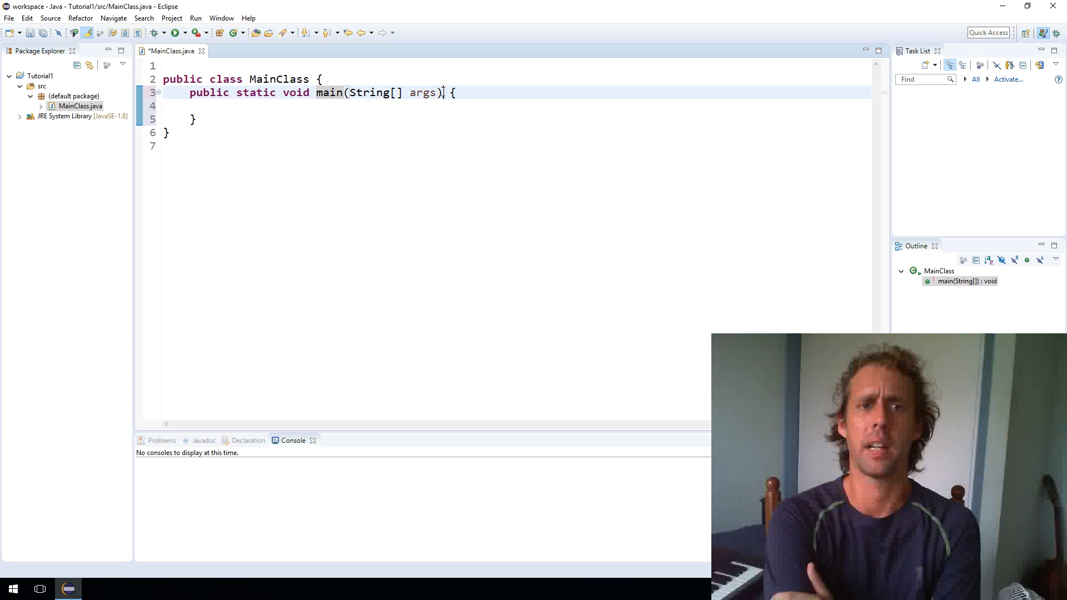
- Examine the main method signature: public, main and the String[] parameter type
double_click(295, 92)
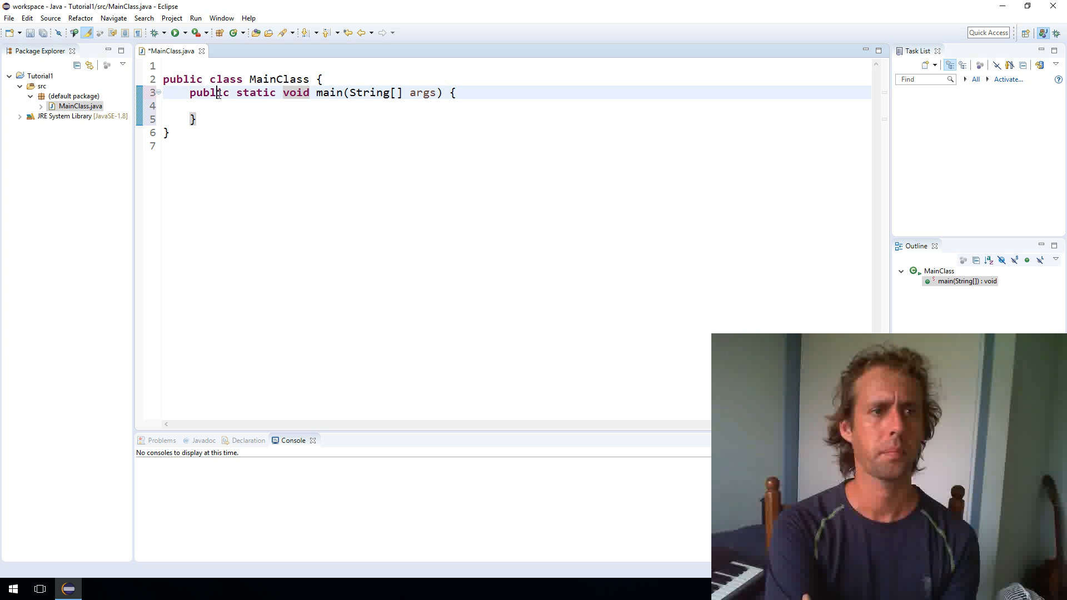
double_click(208, 93)
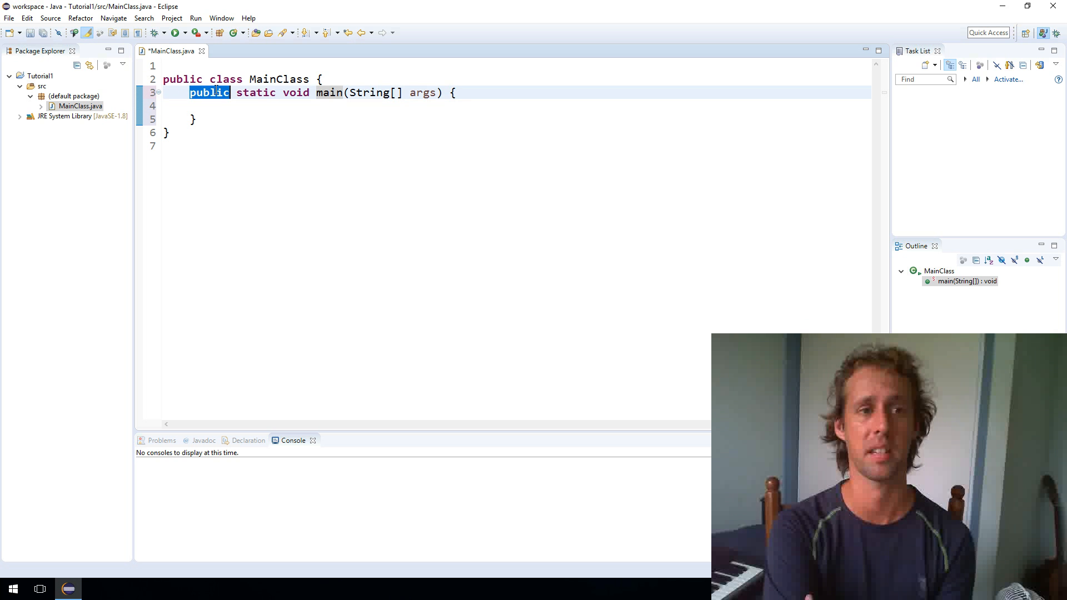
double_click(256, 92)
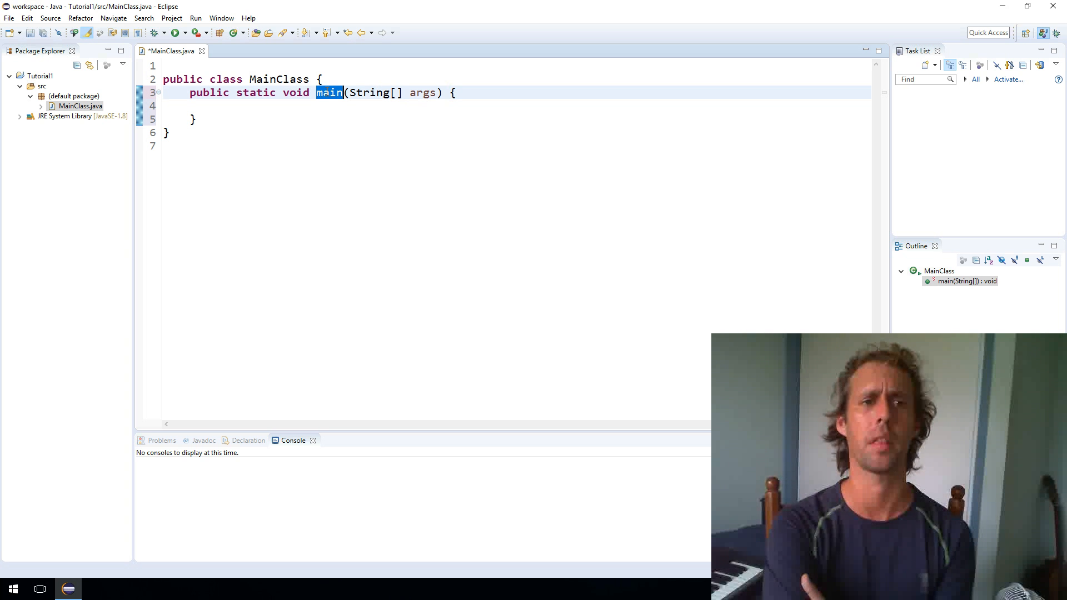
mouse_move(329, 93)
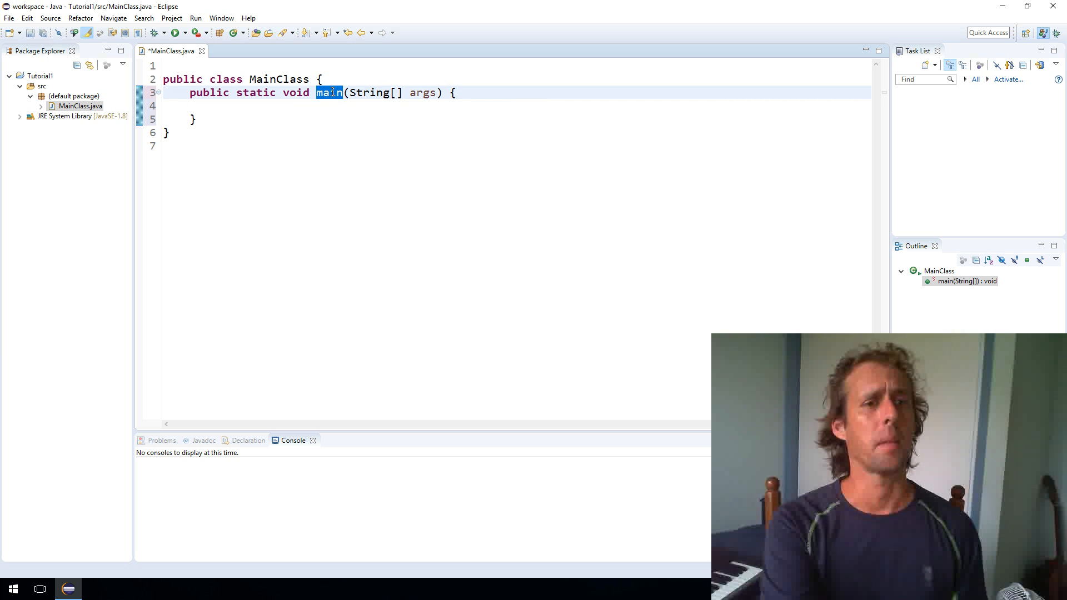
click(345, 92)
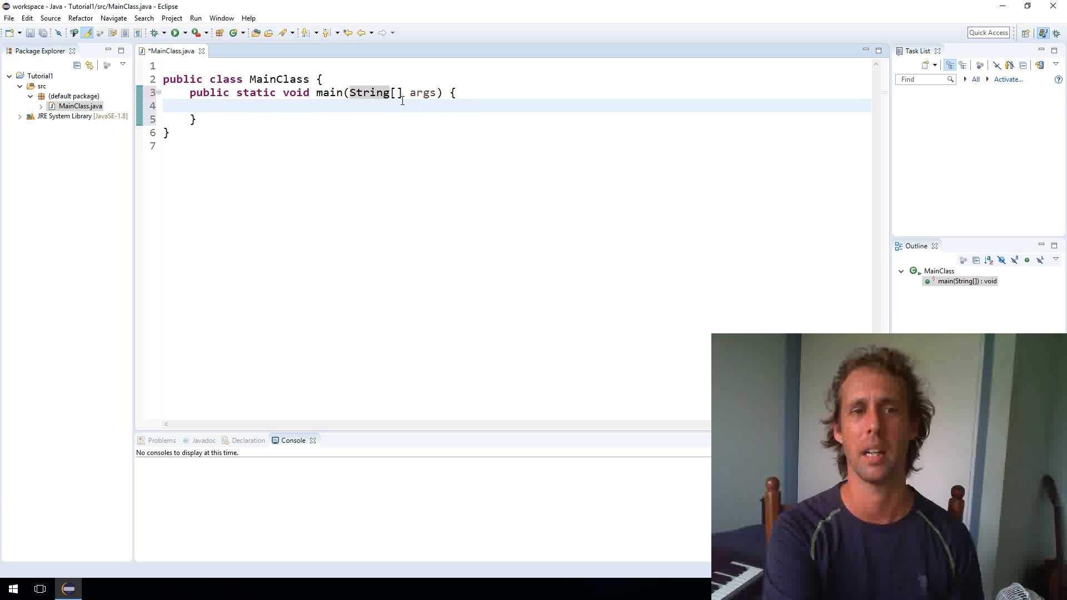
drag(348, 92, 439, 92)
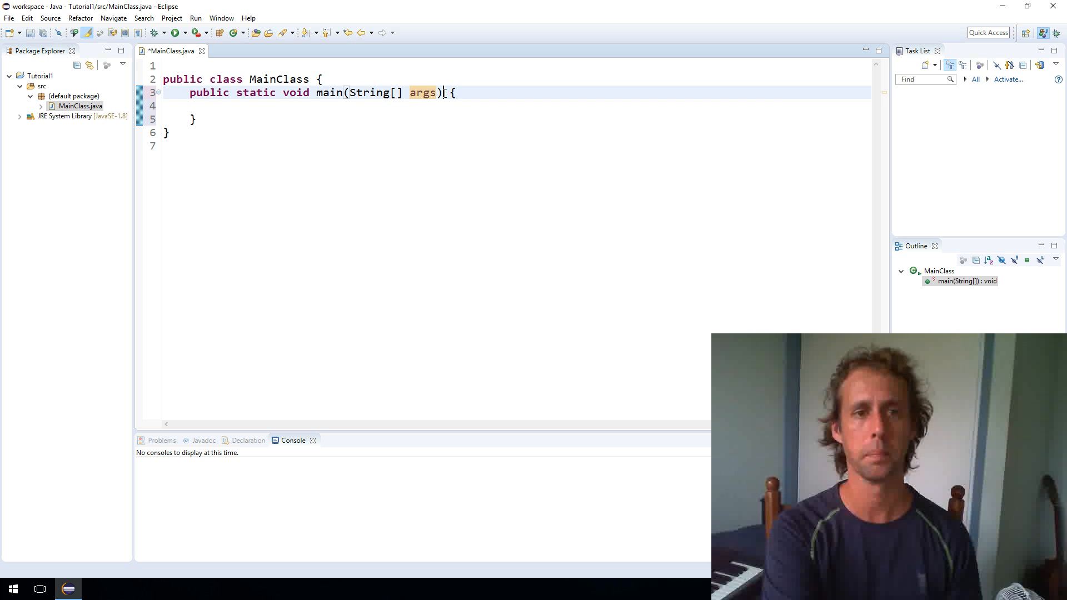
- Rename the main method's parameter from args to arfwegwehwegs, keeping the String[] type
drag(190, 92, 442, 92)
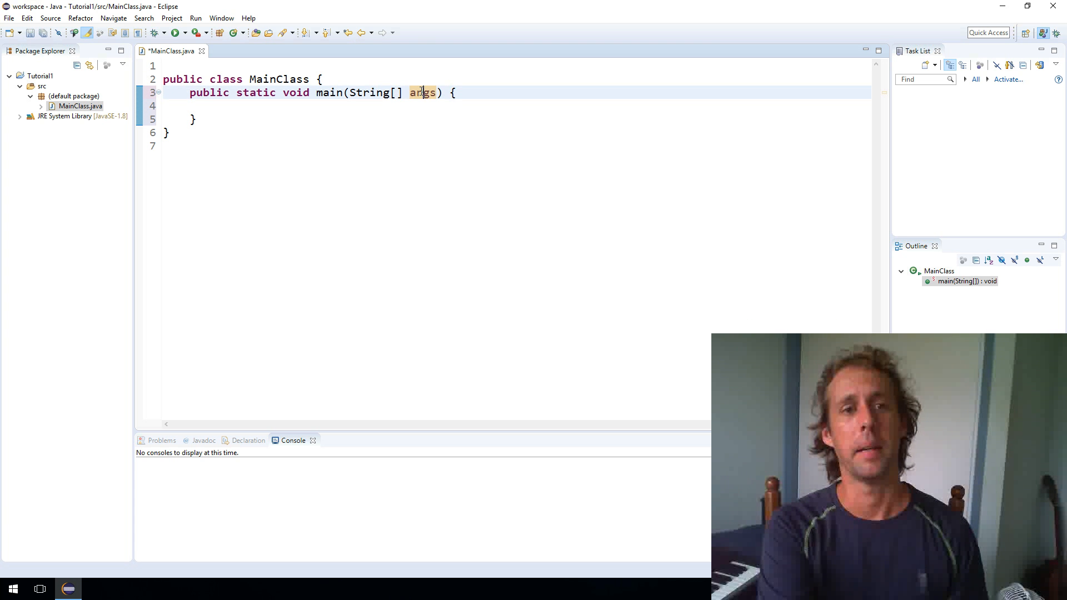
text(arfwegwehwegs)
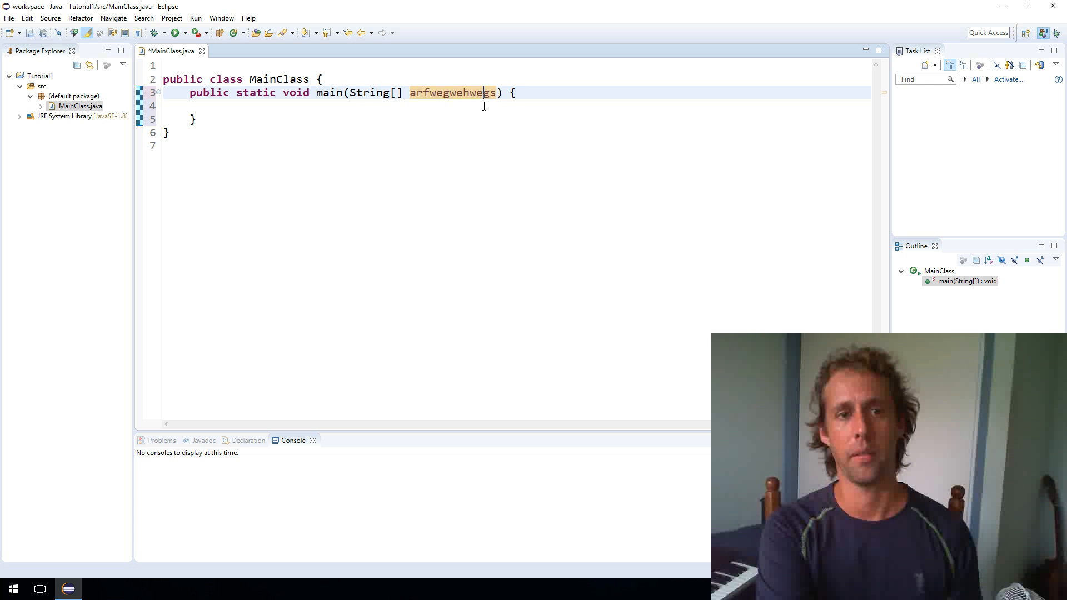
double_click(369, 92)
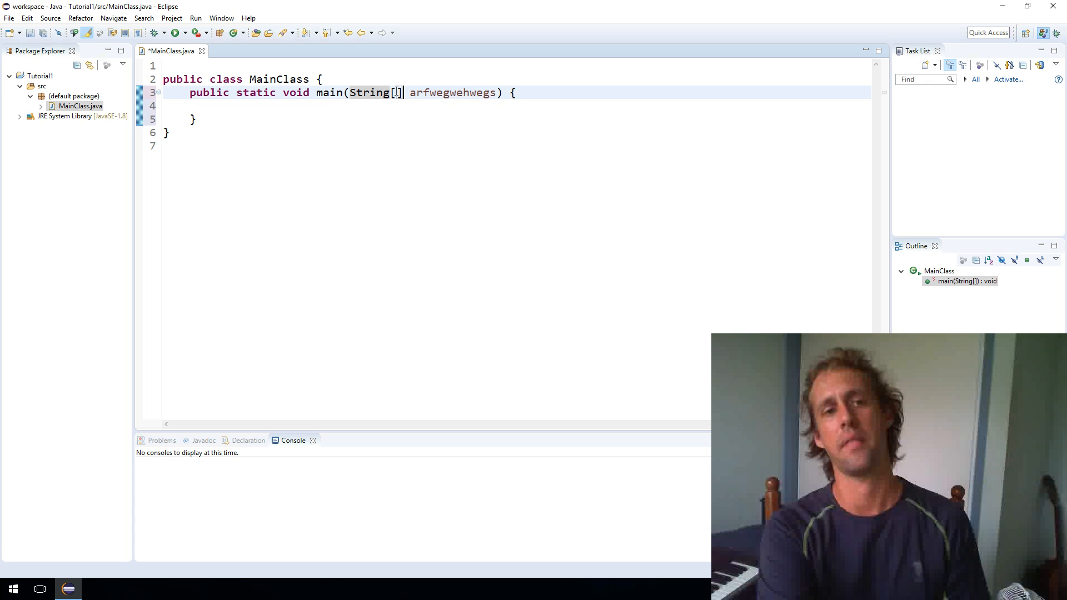
double_click(454, 92)
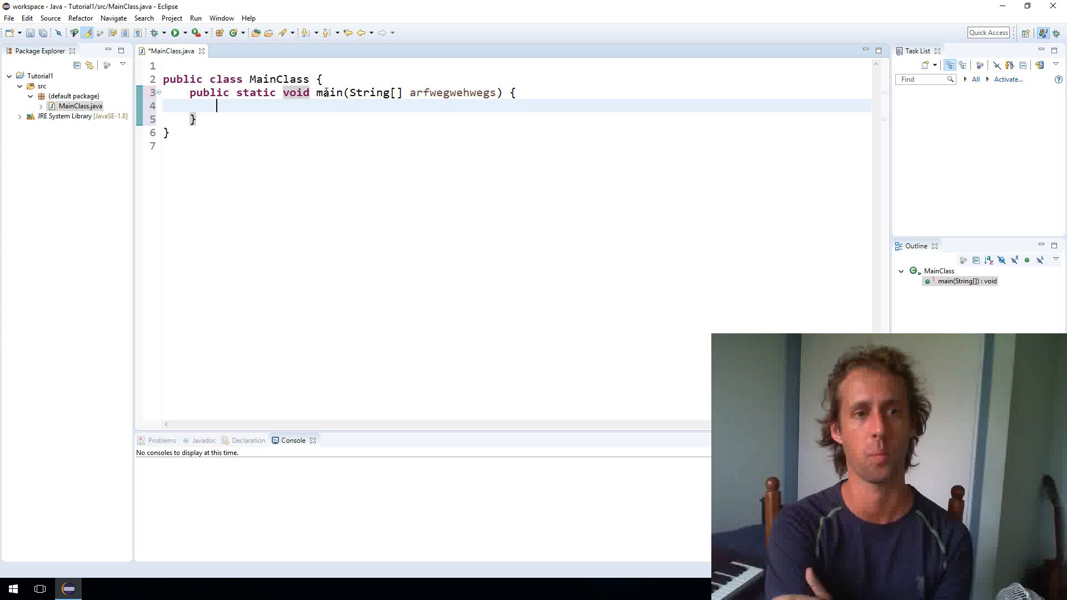
double_click(329, 93)
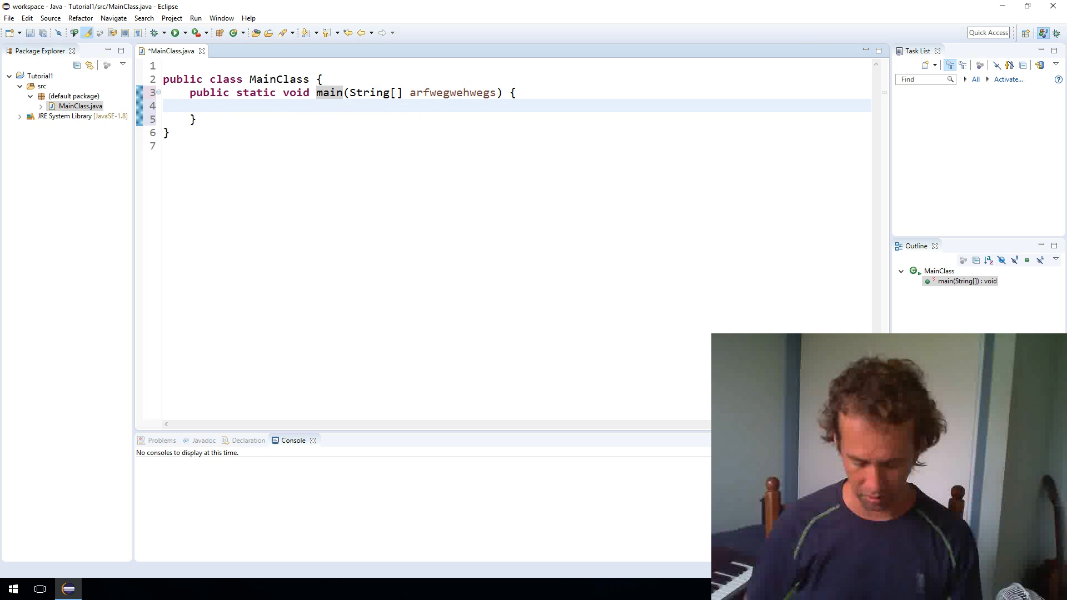
- Write System.out.println("Hello world!"); inside main using content assist
text(System.out.println(");)
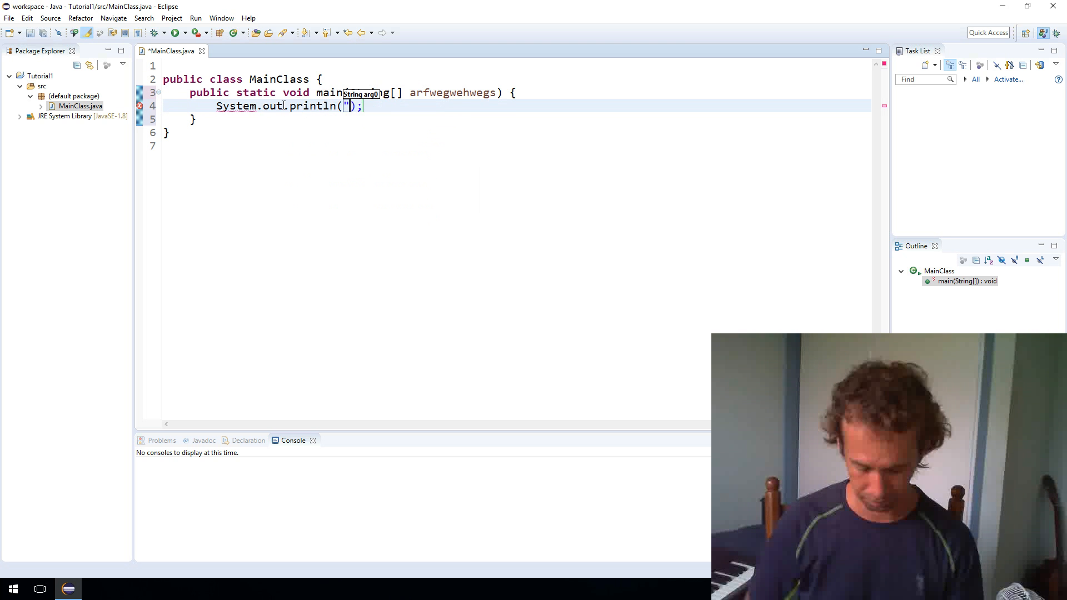
text(Hello world)
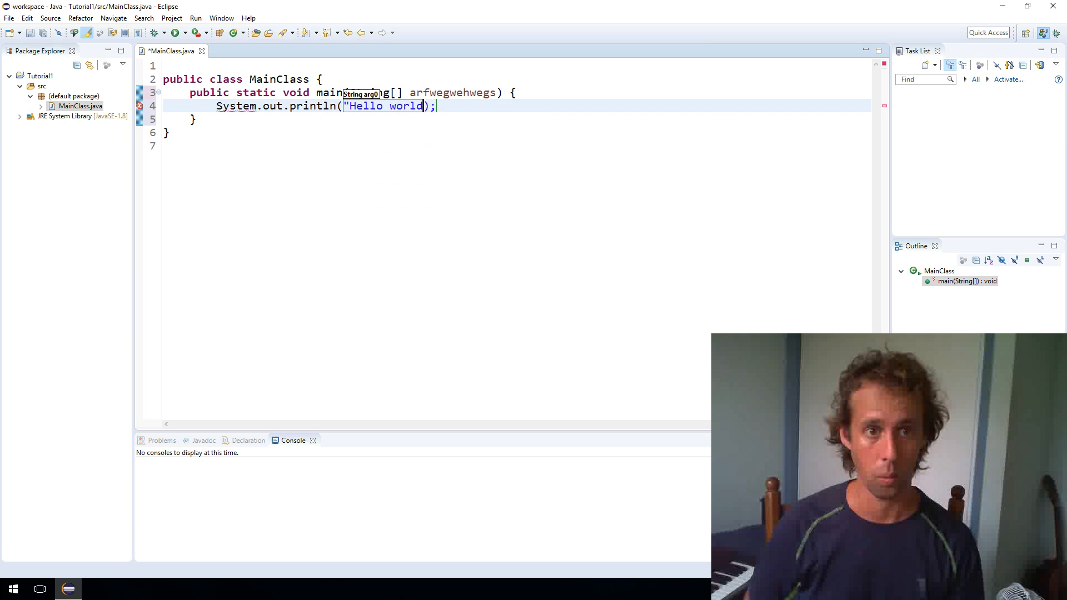
text(!")
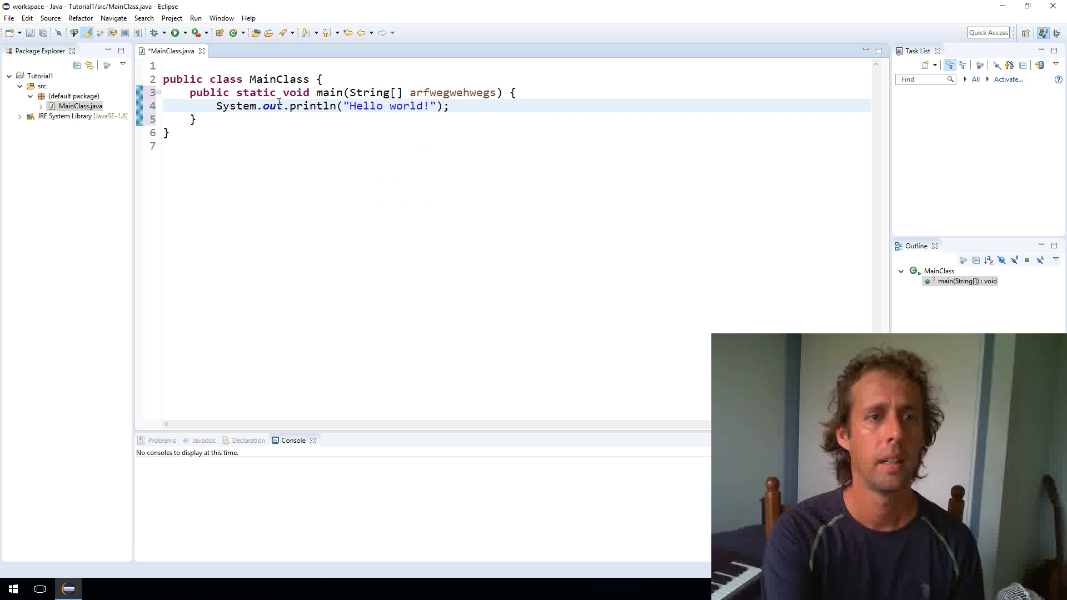
click(358, 120)
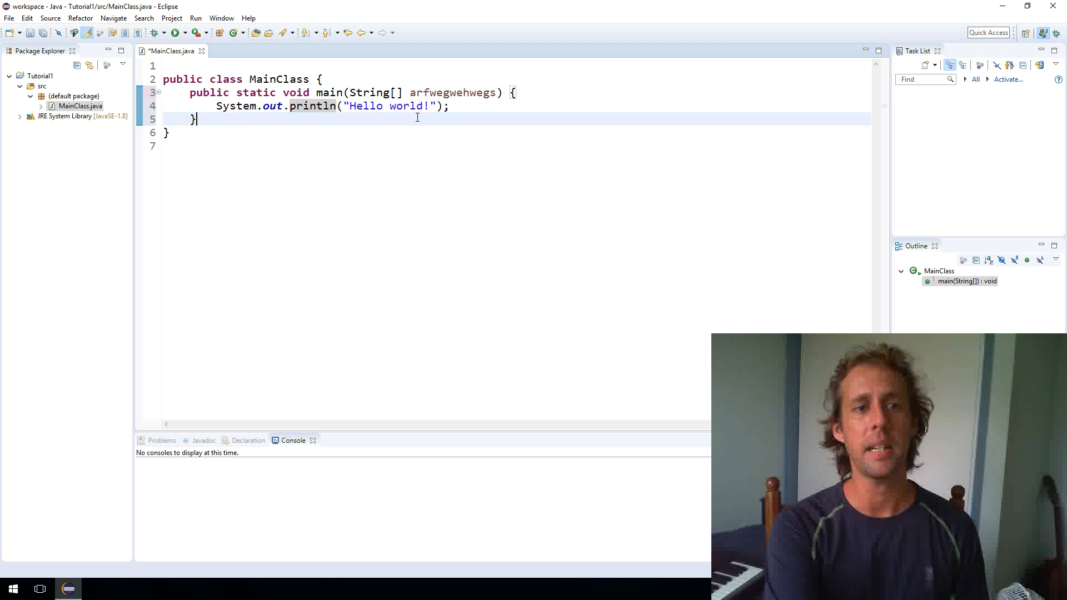
mouse_move(311, 105)
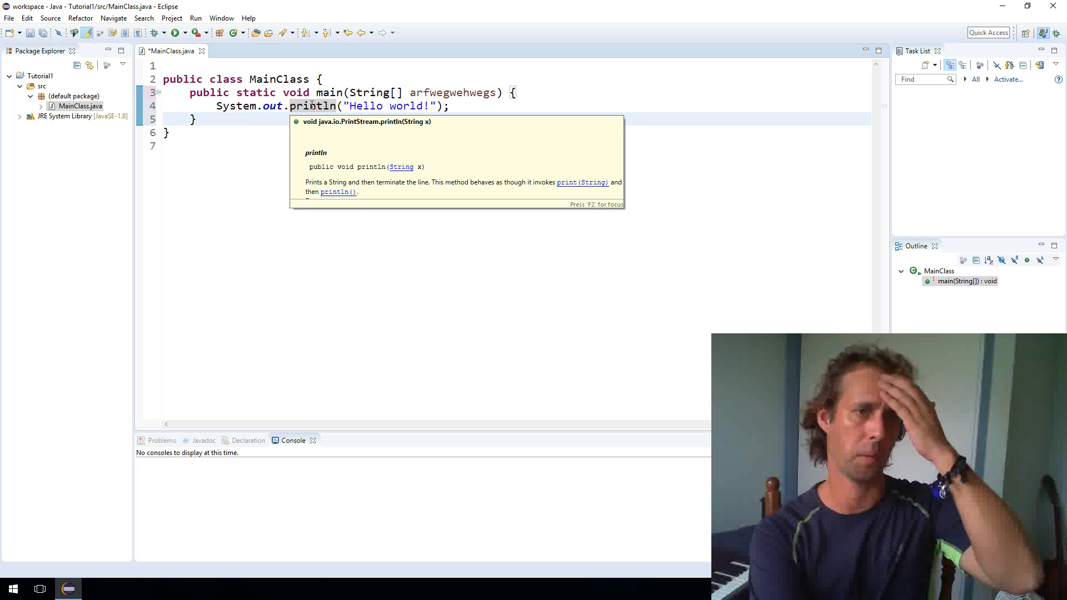
- Review the finished statement: println with its Javadoc, System and the Hello string
click(286, 107)
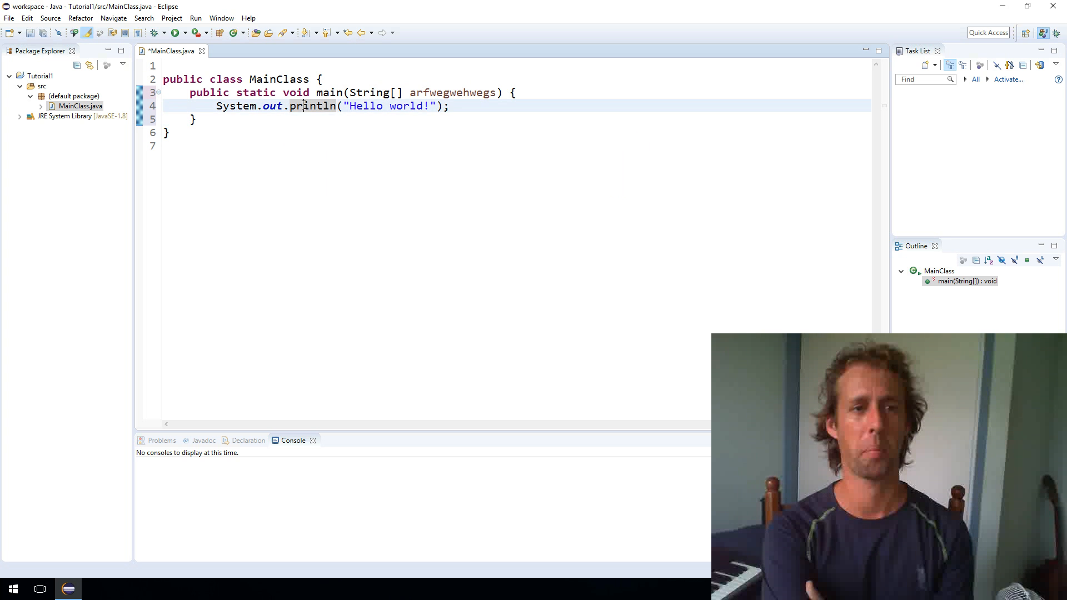
double_click(272, 107)
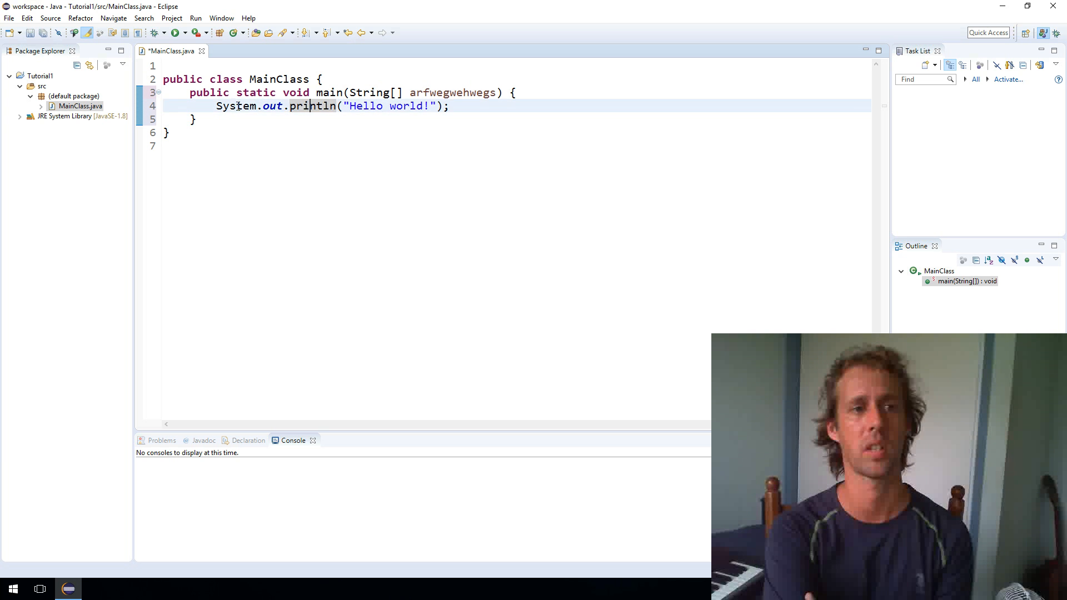
double_click(311, 107)
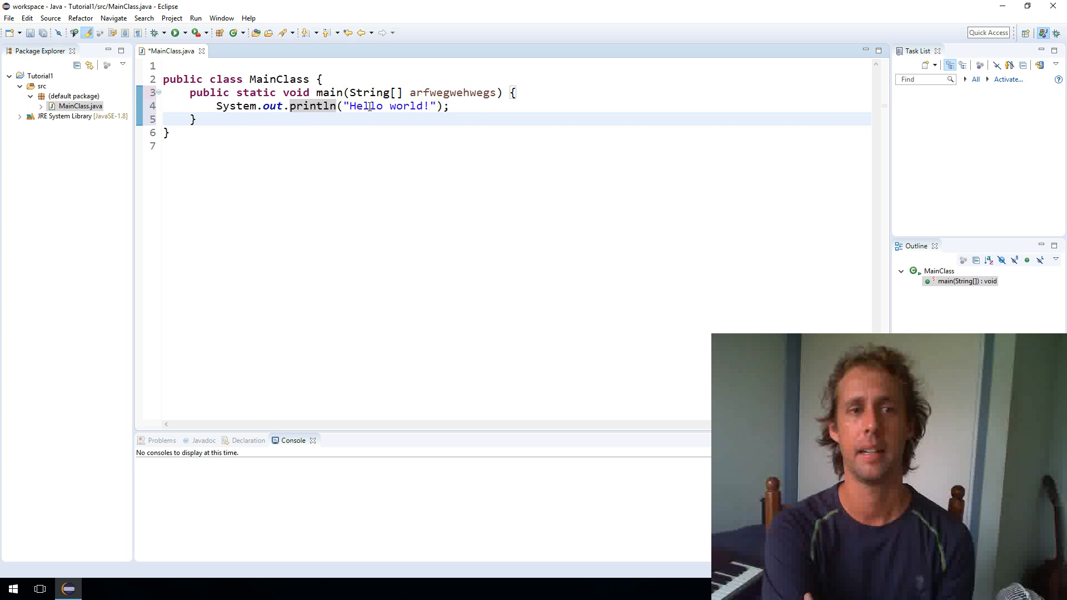
double_click(405, 107)
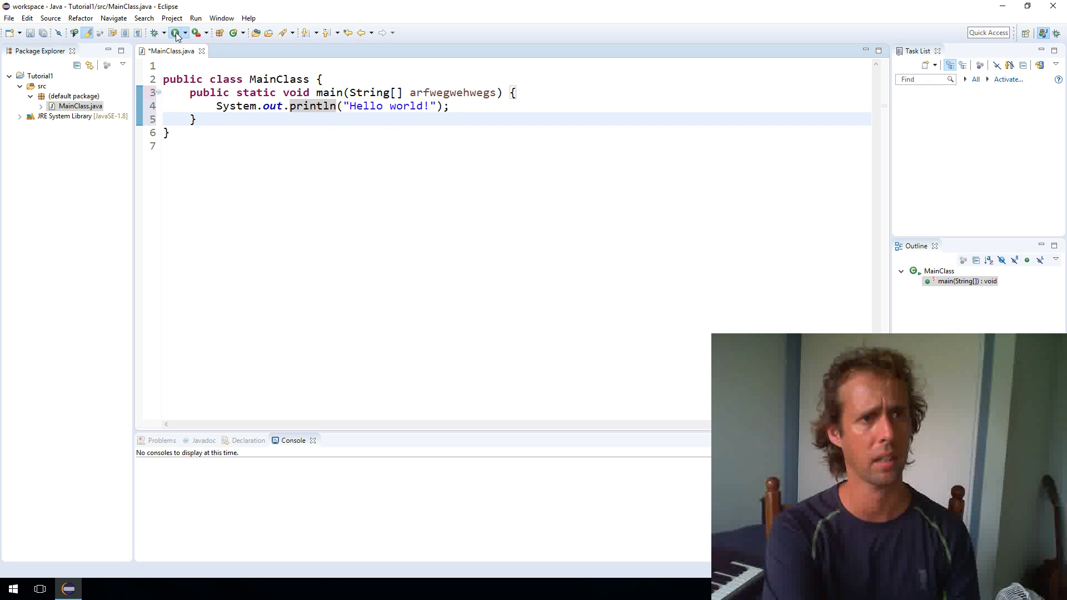
- Run MainClass so the Console shows Hello world!
click(177, 33)
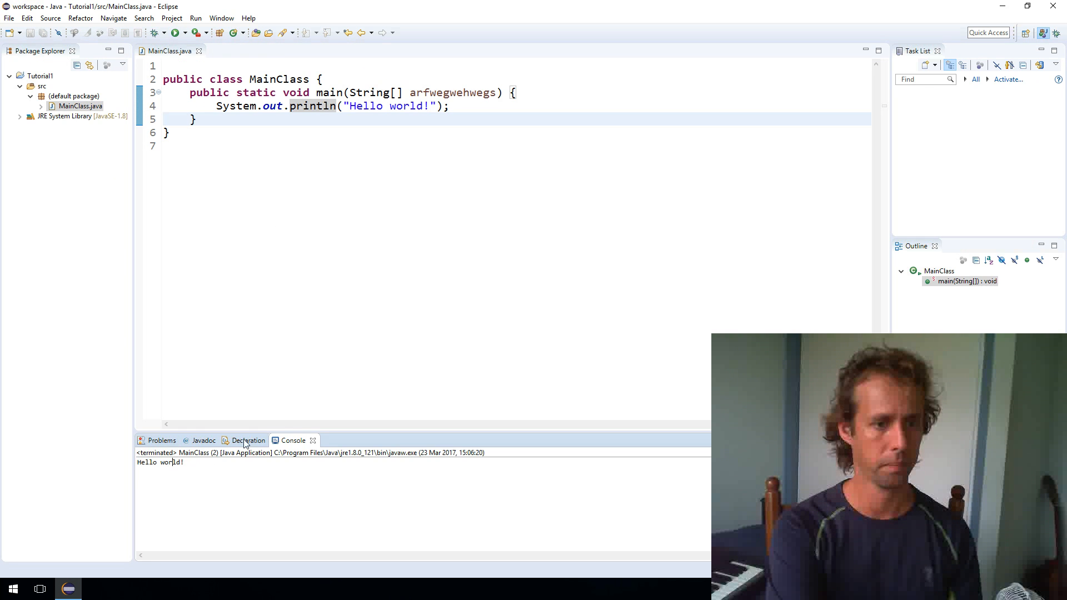
click(161, 440)
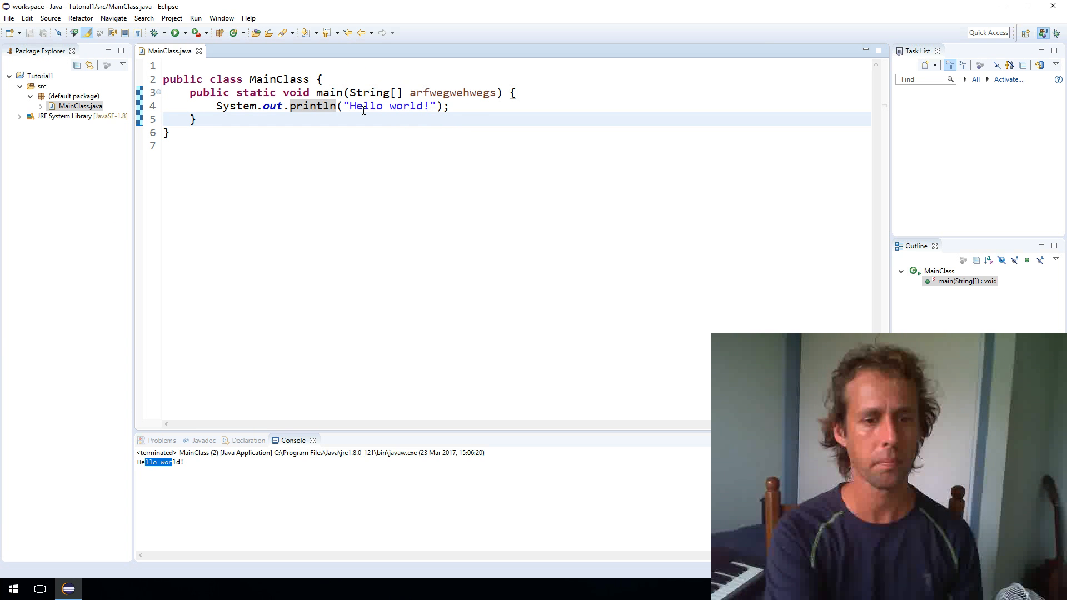
mouse_move(324, 351)
text(fggwer)
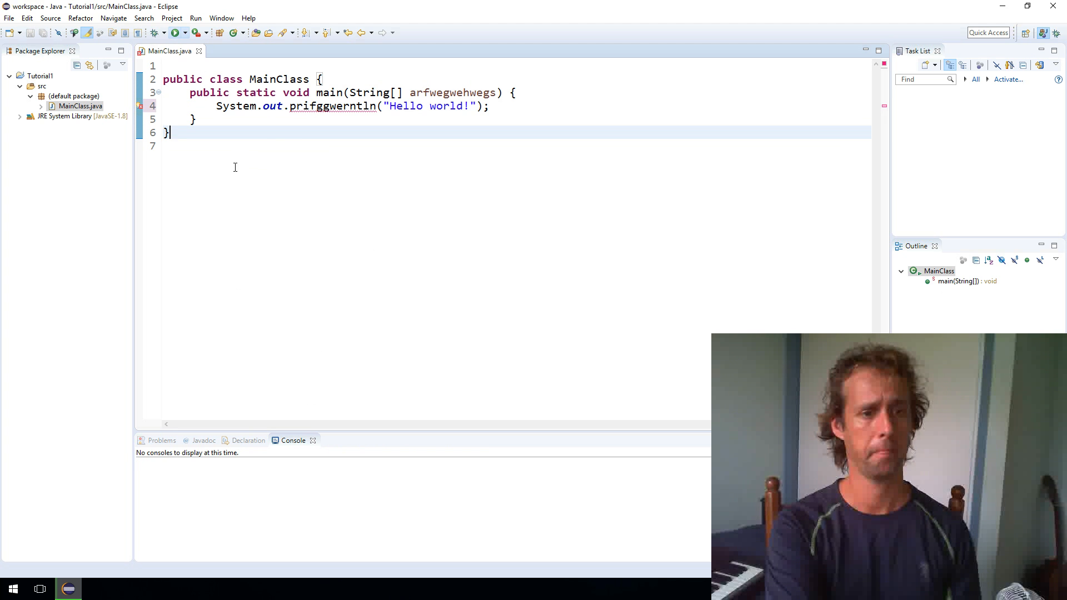
- Attempt a run with println misspelled, cancel it, and list the undefined-method error on line 4 in Problems
click(175, 32)
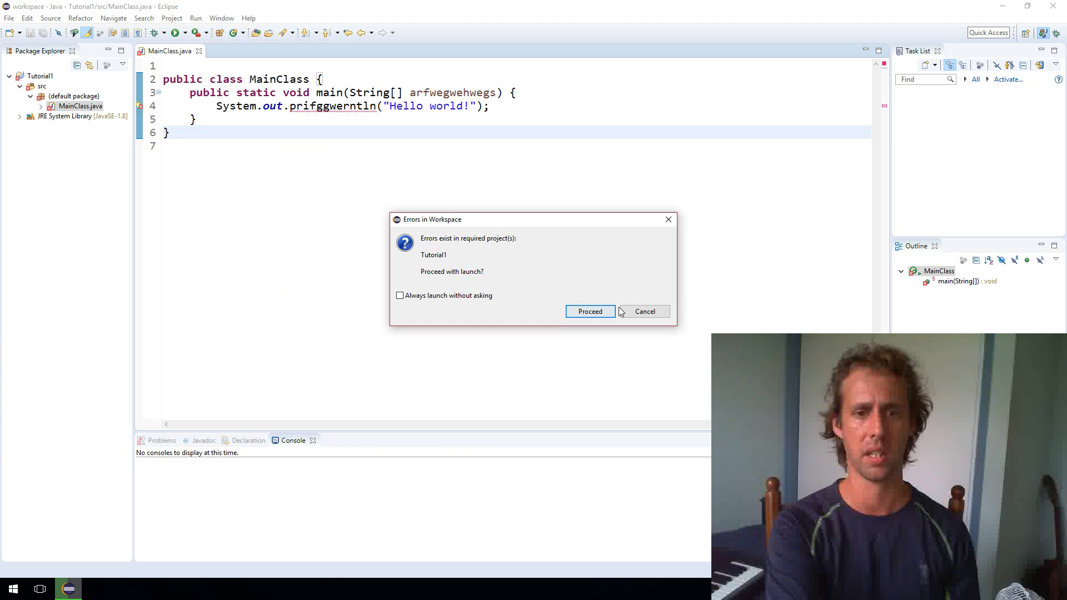
click(643, 311)
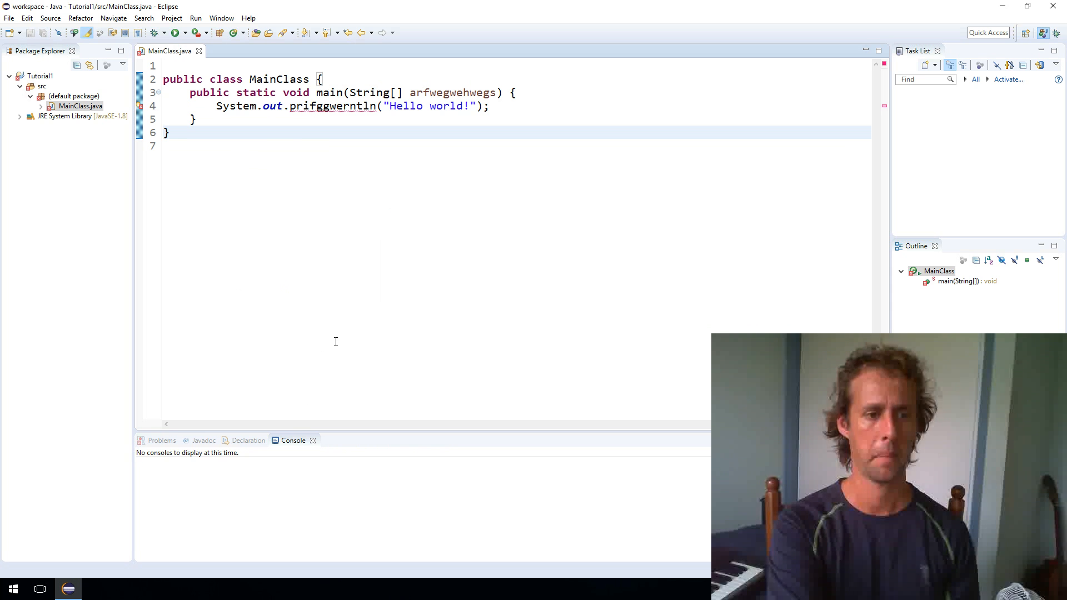
click(162, 440)
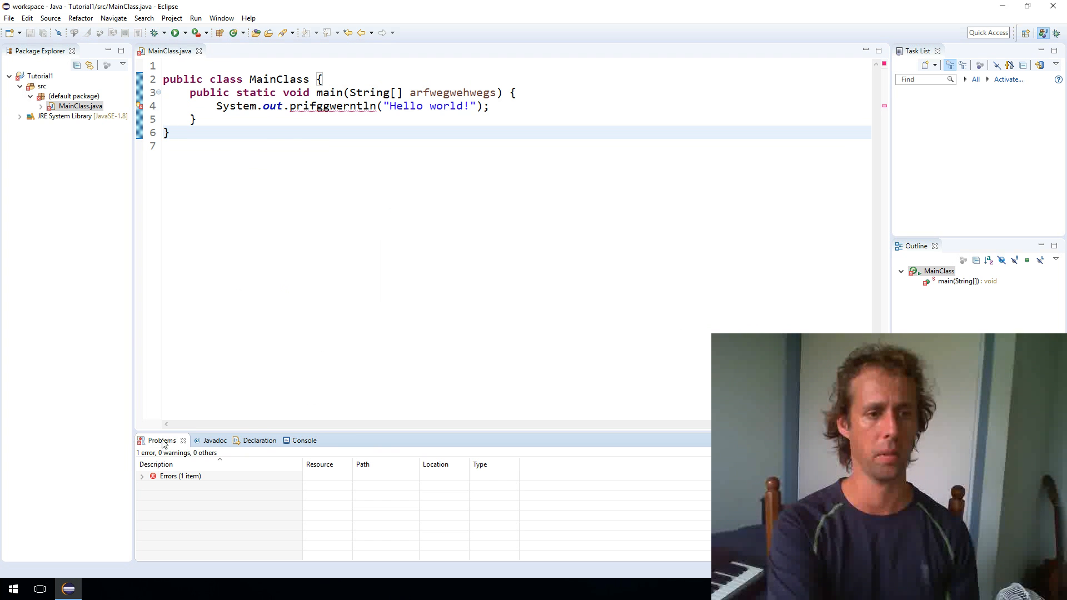
click(142, 476)
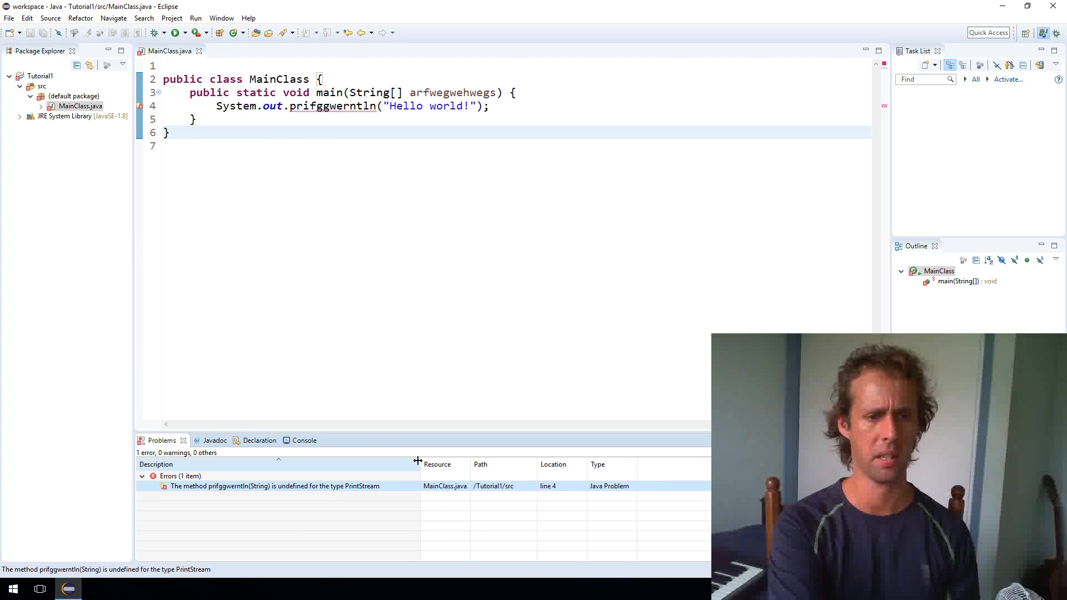
click(274, 486)
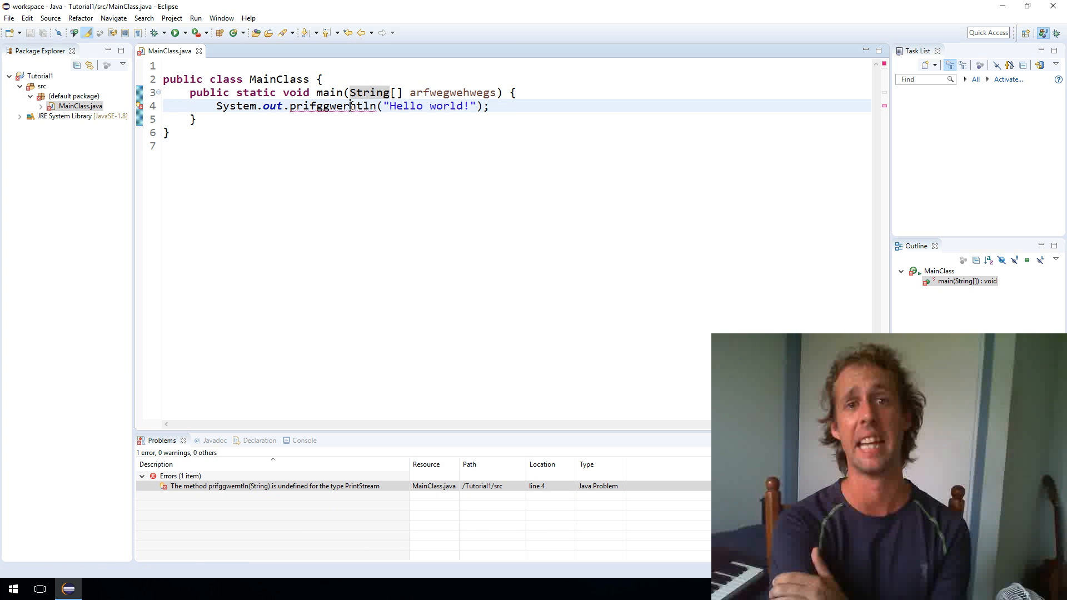
- Apply the quick fix Change to 'println(..)' to correct the misspelled method
click(329, 93)
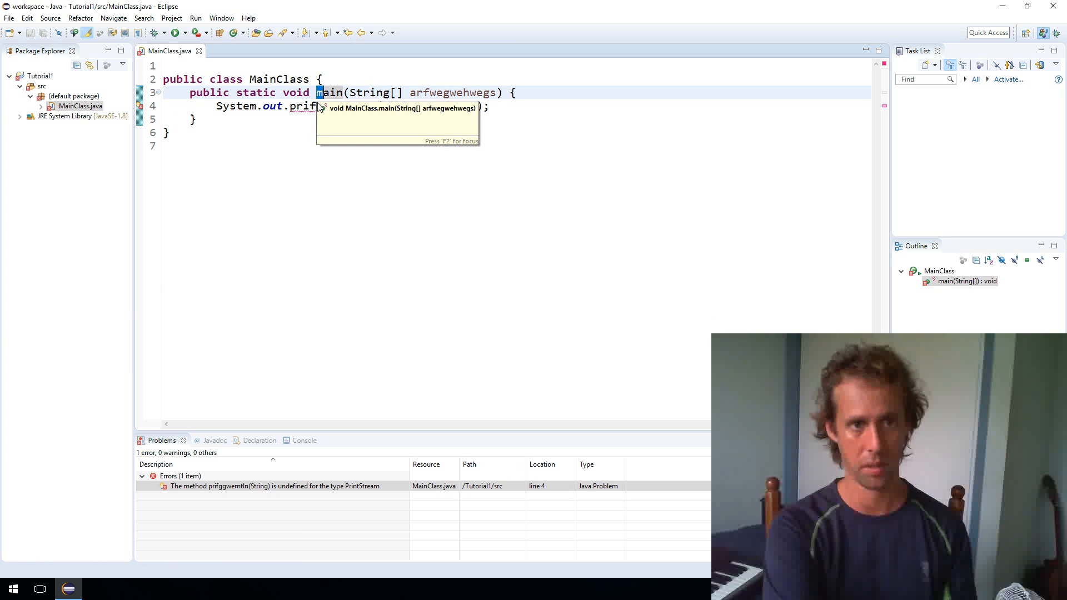
click(332, 106)
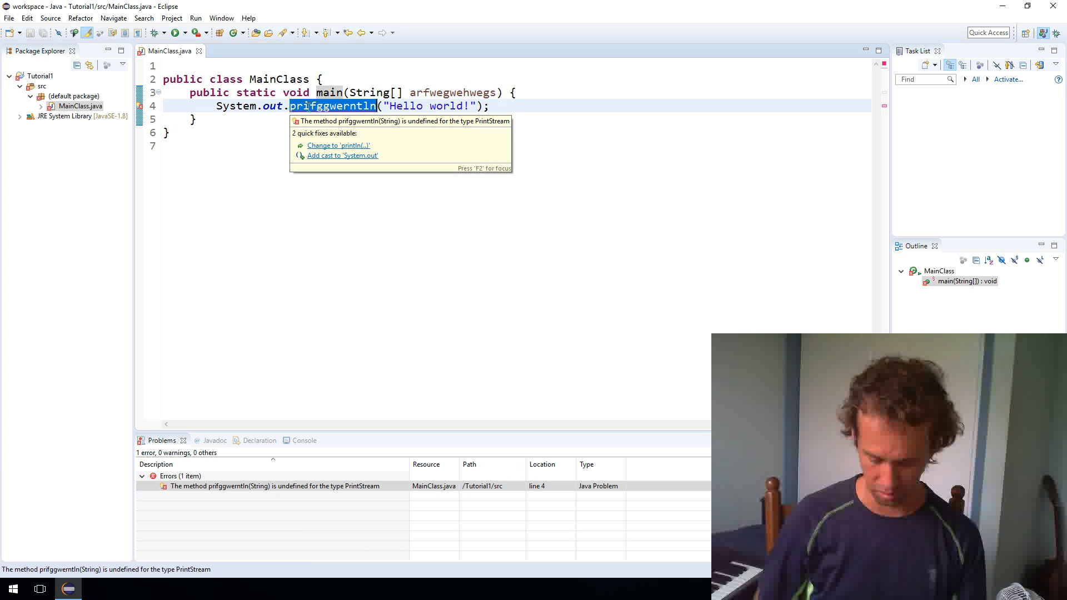
click(338, 144)
text(M)
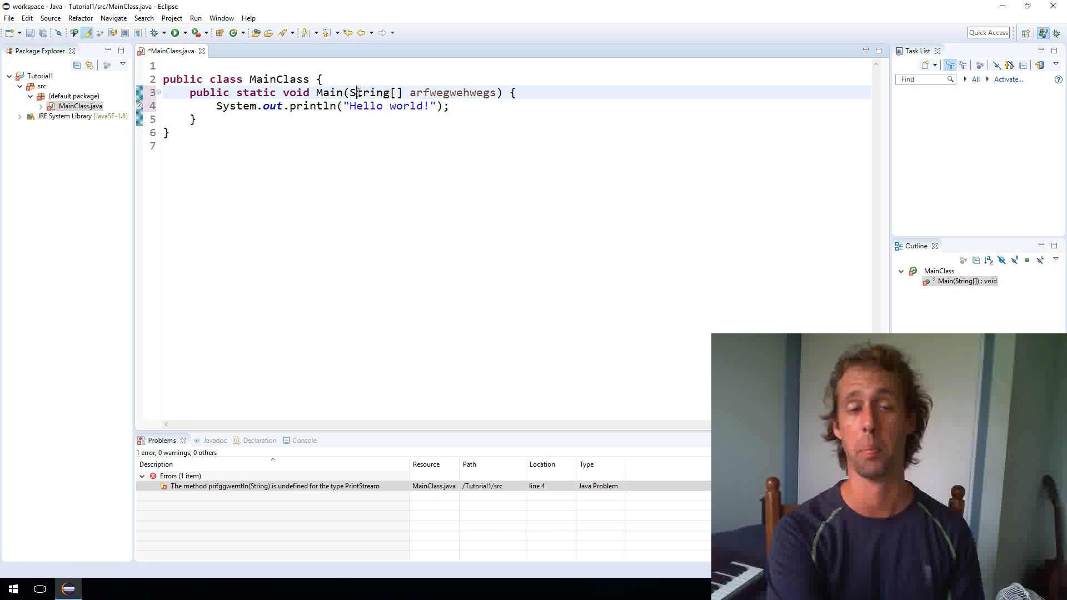
- Restore capitalised Main to main and check the lowercase system/string capitalisation errors
double_click(330, 92)
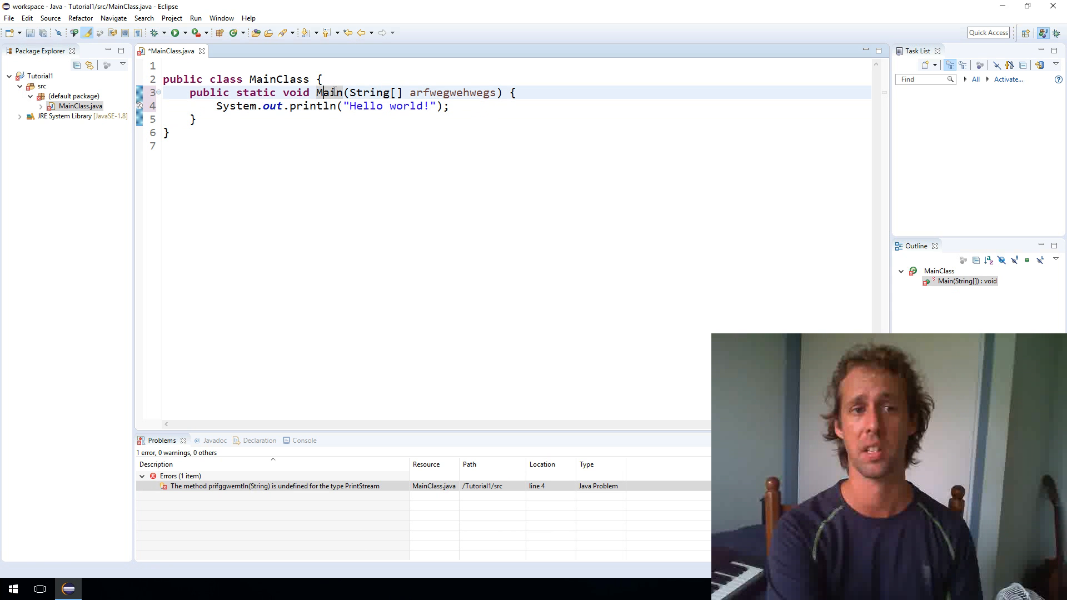
text(main)
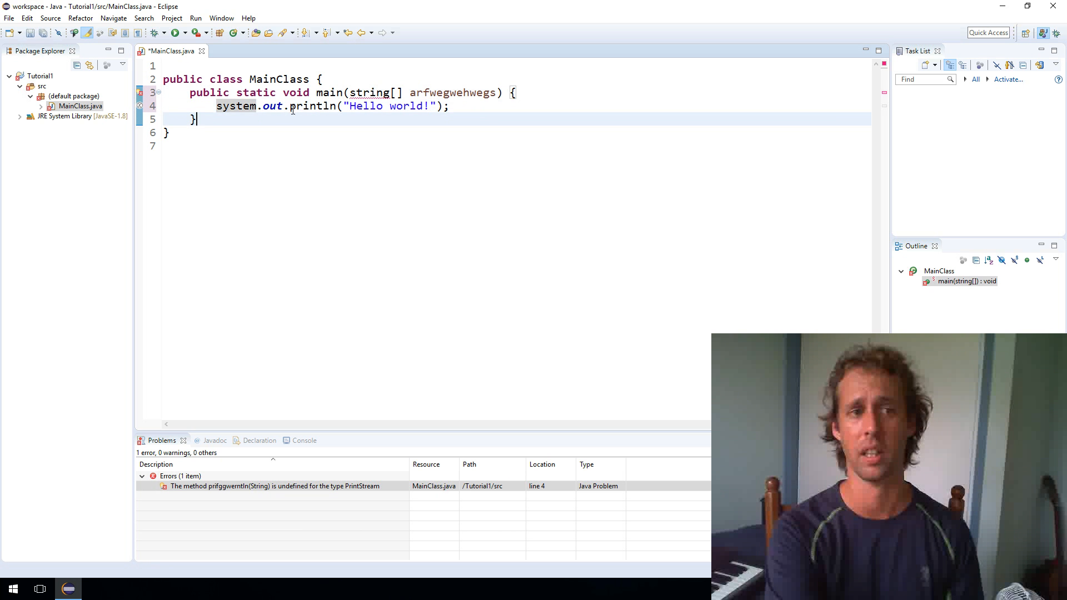
double_click(235, 106)
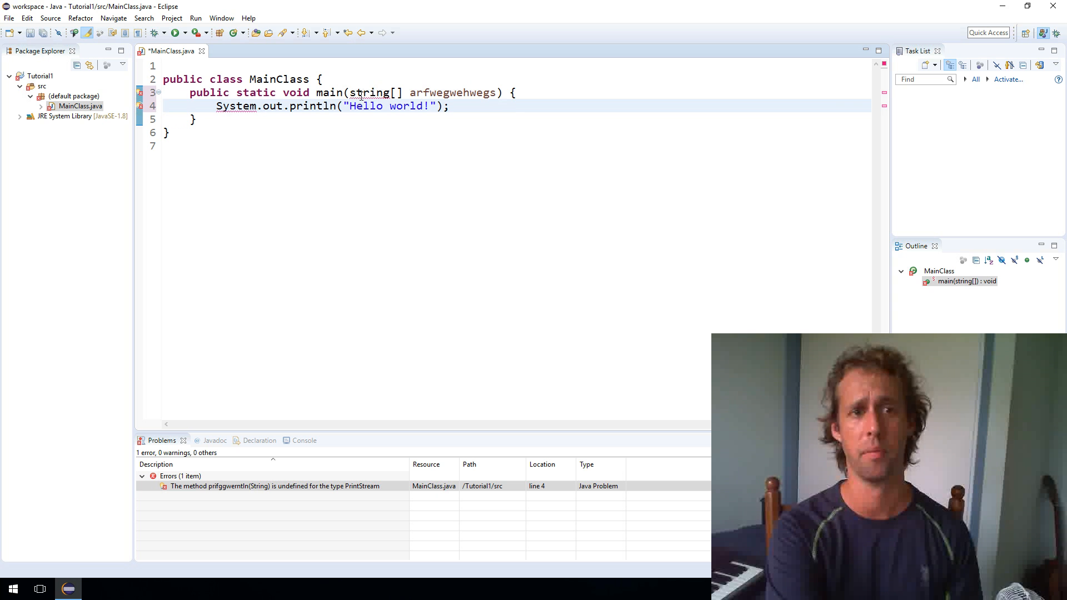